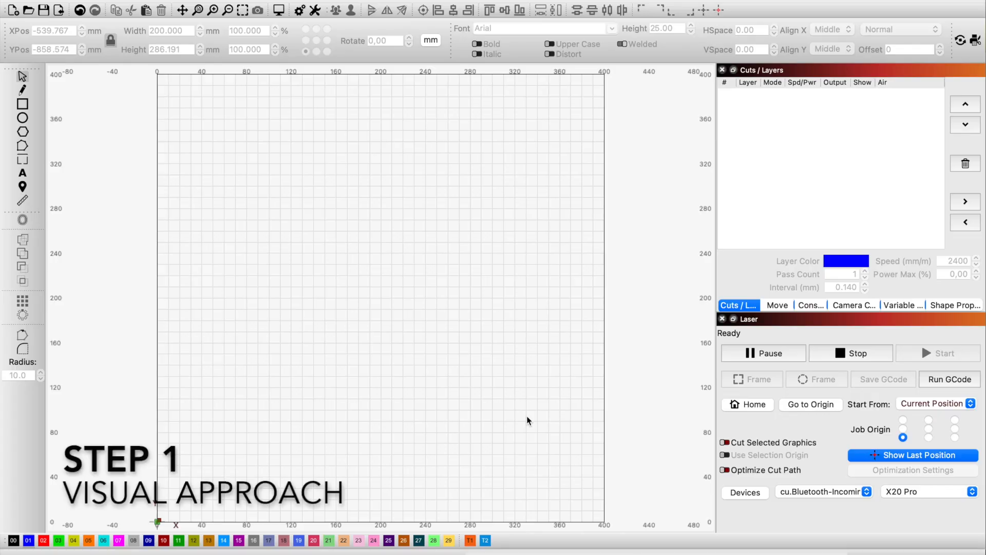
# Import the portrait photo and shrink it via the Width field.
pyautogui.click(34, 10)
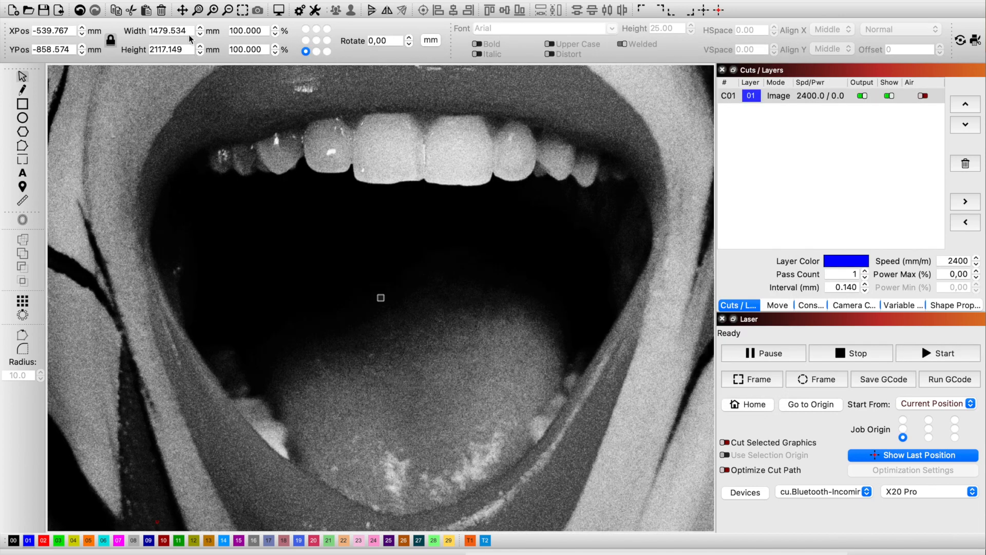
pyautogui.write('2')
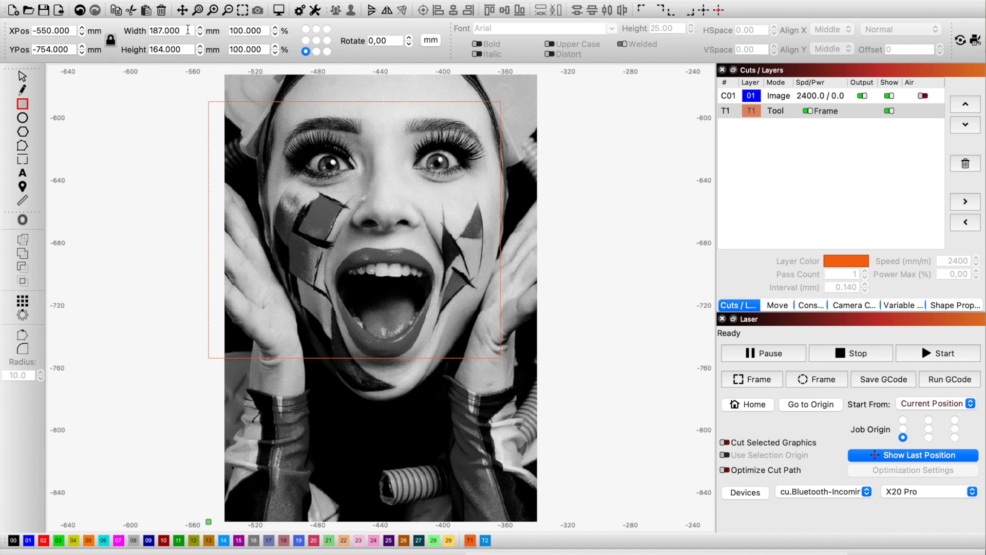
# Size the frame to 200 × 200 mm, mask the photo with it and flatten the mask.
pyautogui.write('20')
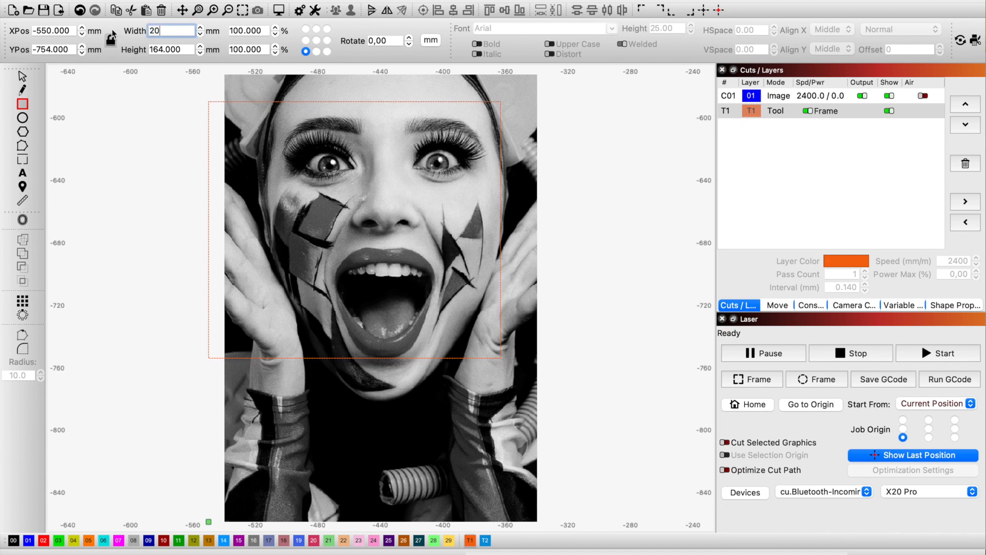
pyautogui.write('200.000')
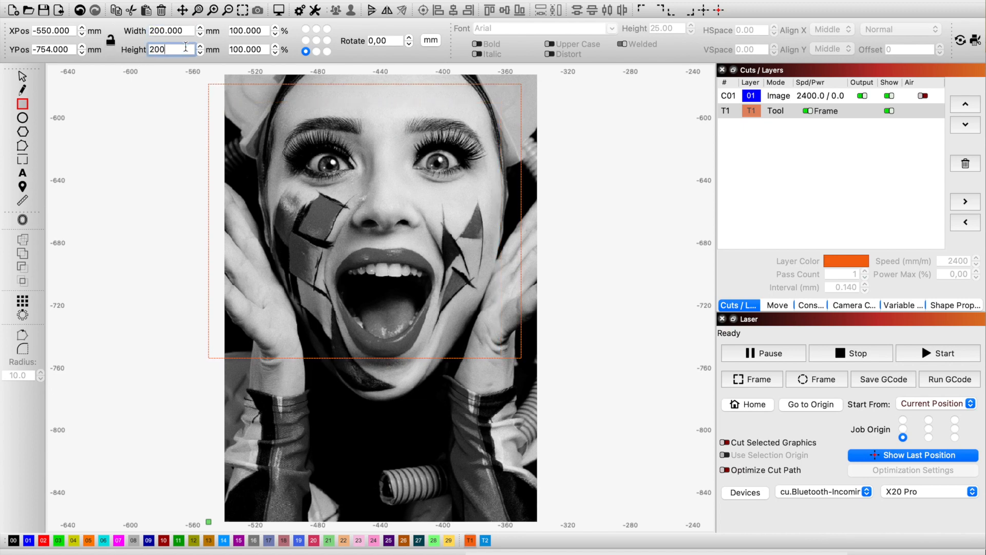
pyautogui.press('Enter')
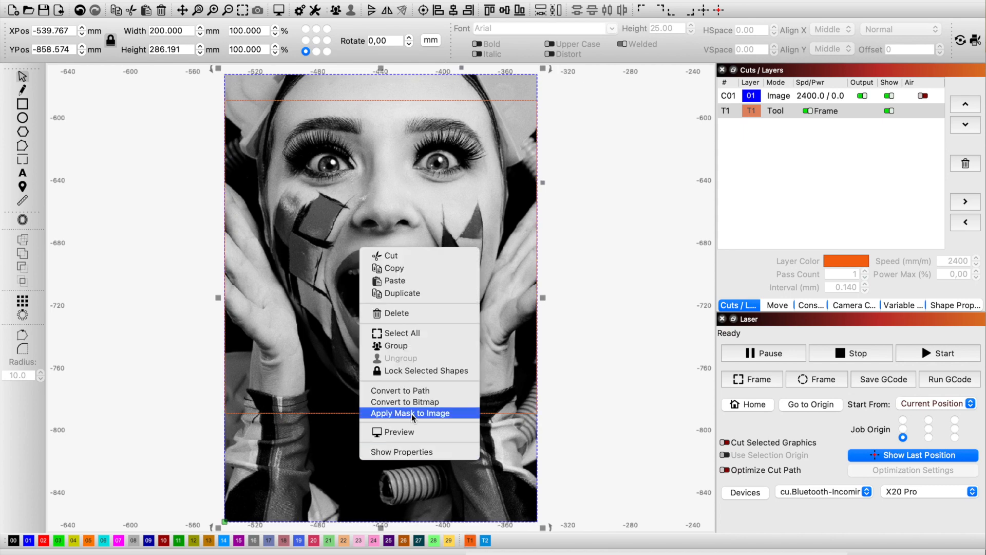
pyautogui.click(411, 413)
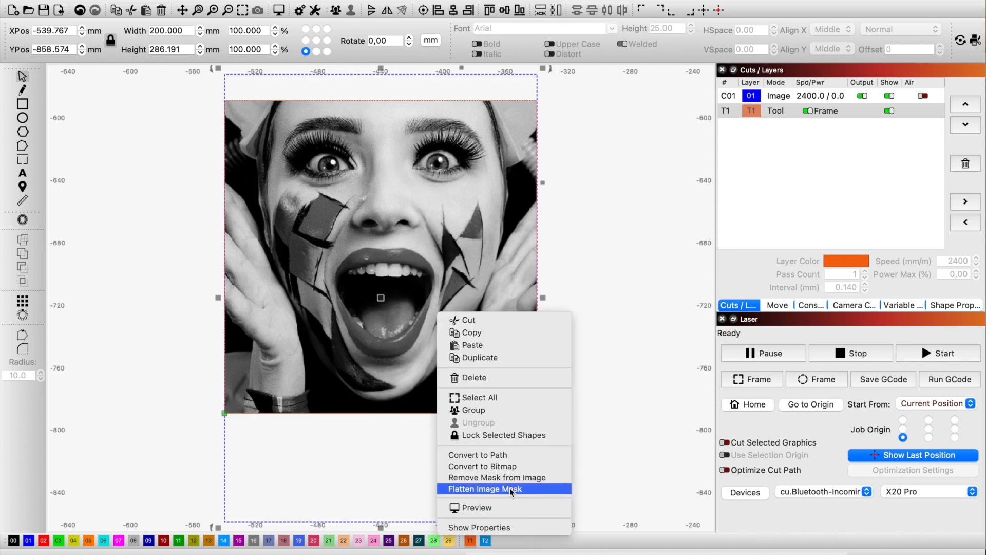
pyautogui.click(497, 489)
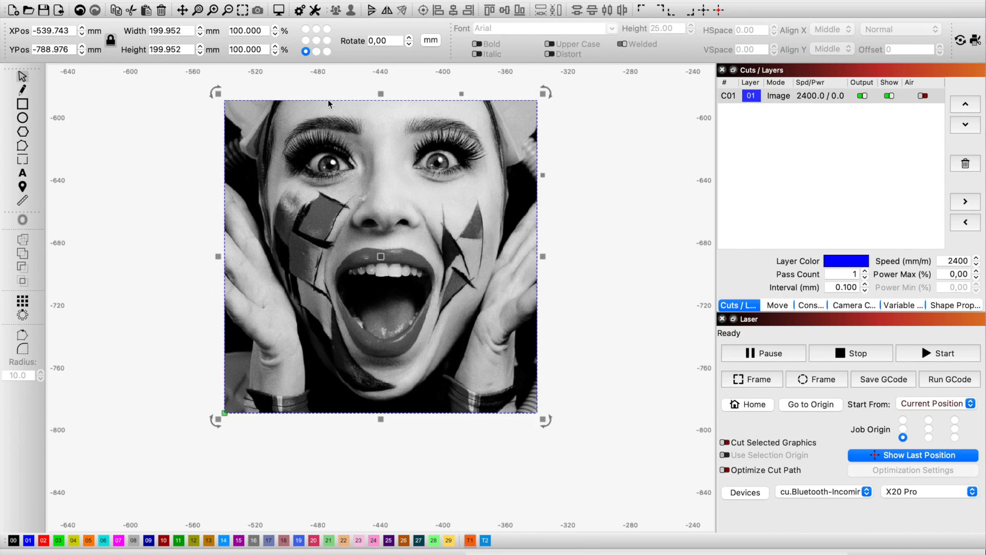
pyautogui.moveTo(455, 337)
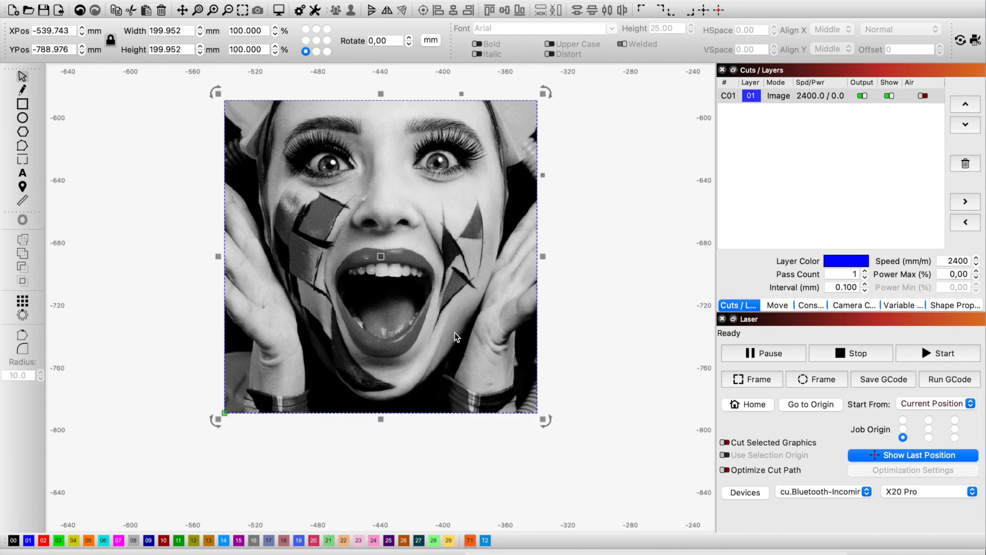
pyautogui.rightClick(456, 336)
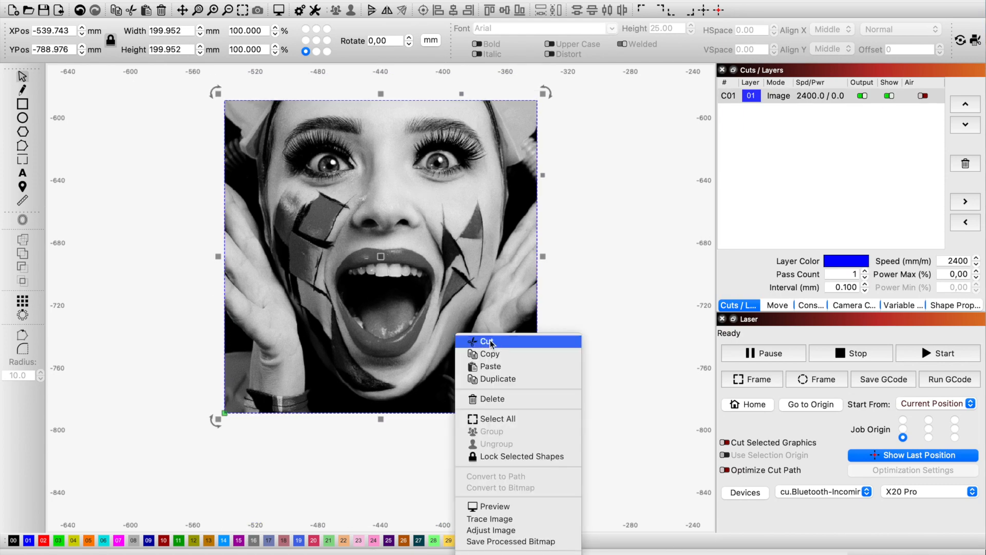
pyautogui.moveTo(490, 530)
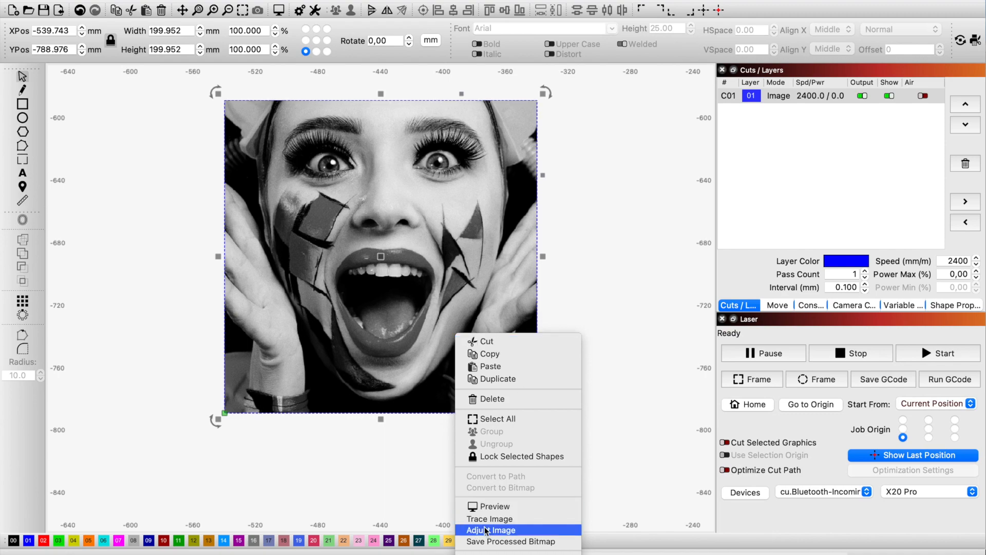
pyautogui.click(494, 531)
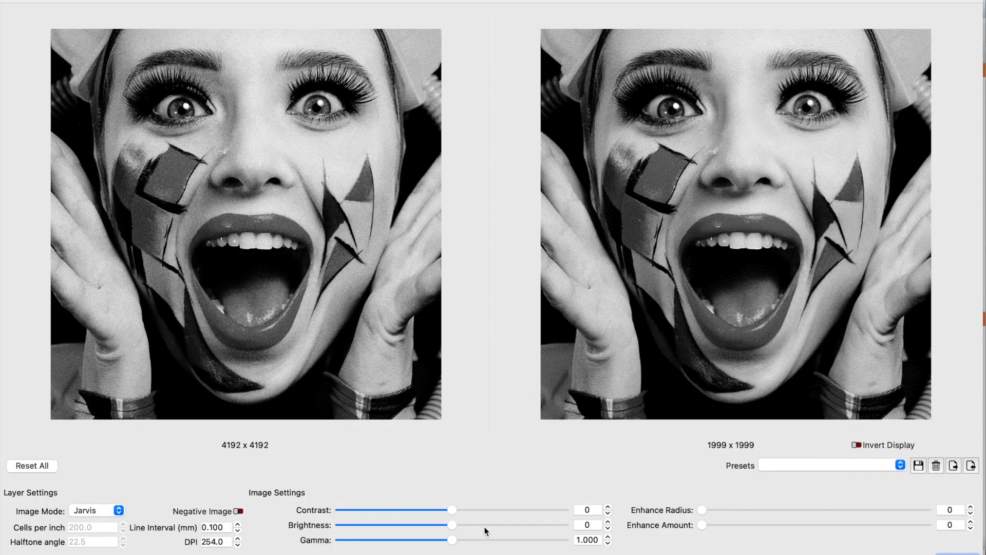
pyautogui.moveTo(490, 465)
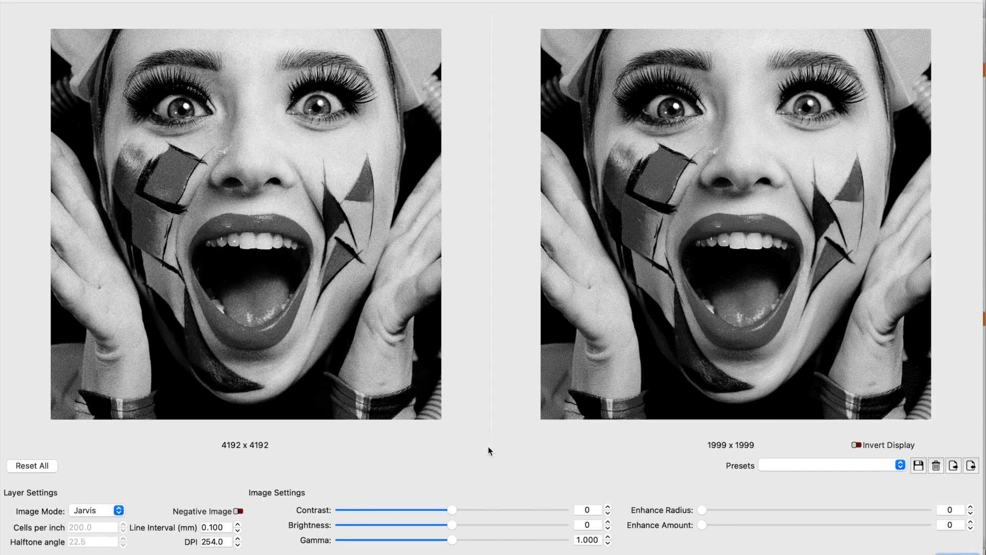
pyautogui.moveTo(162, 339)
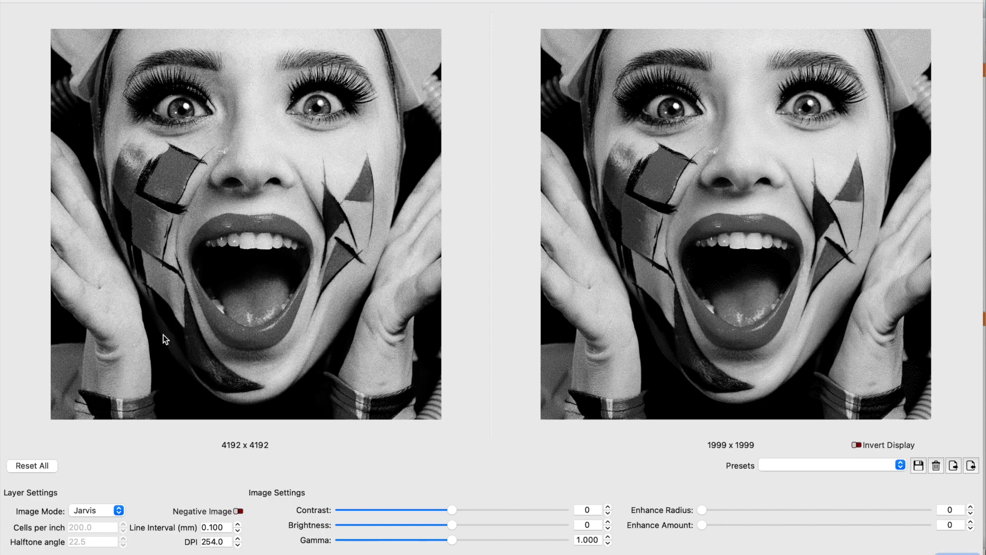
pyautogui.moveTo(306, 266)
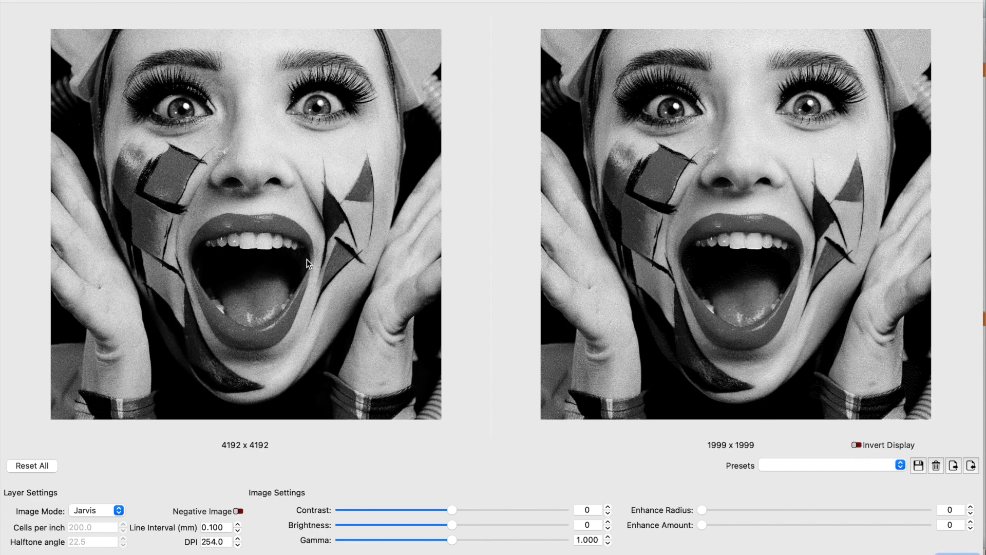
pyautogui.moveTo(748, 140)
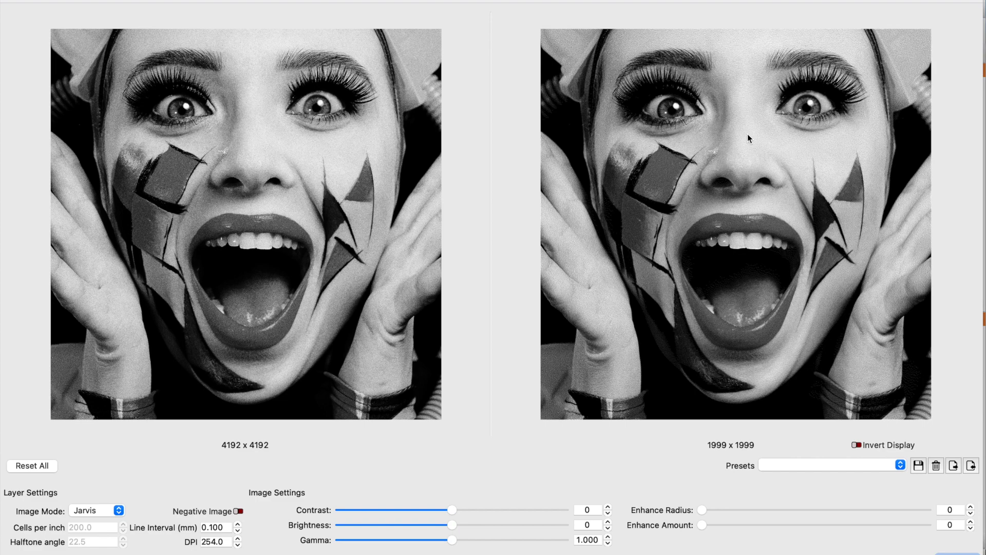
pyautogui.moveTo(54, 519)
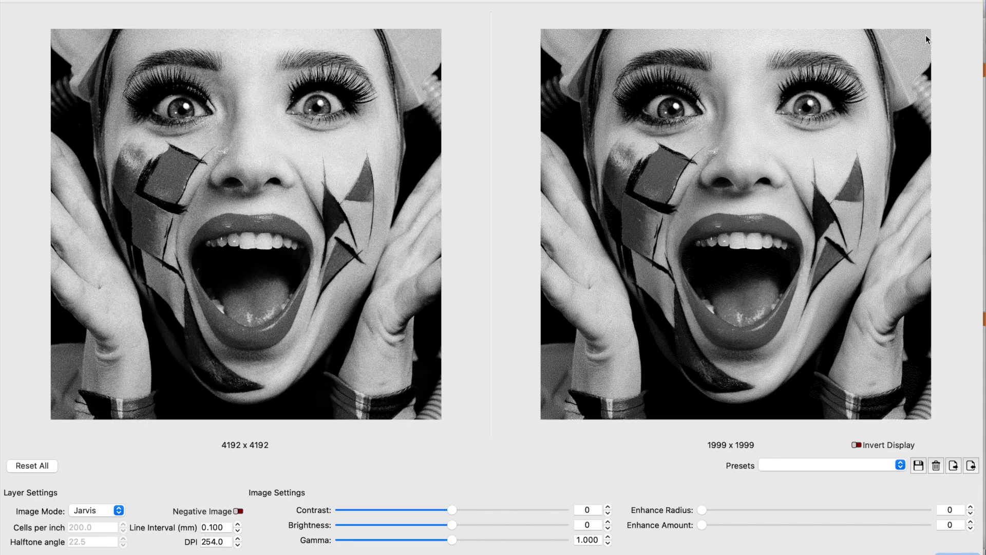
pyautogui.moveTo(554, 33)
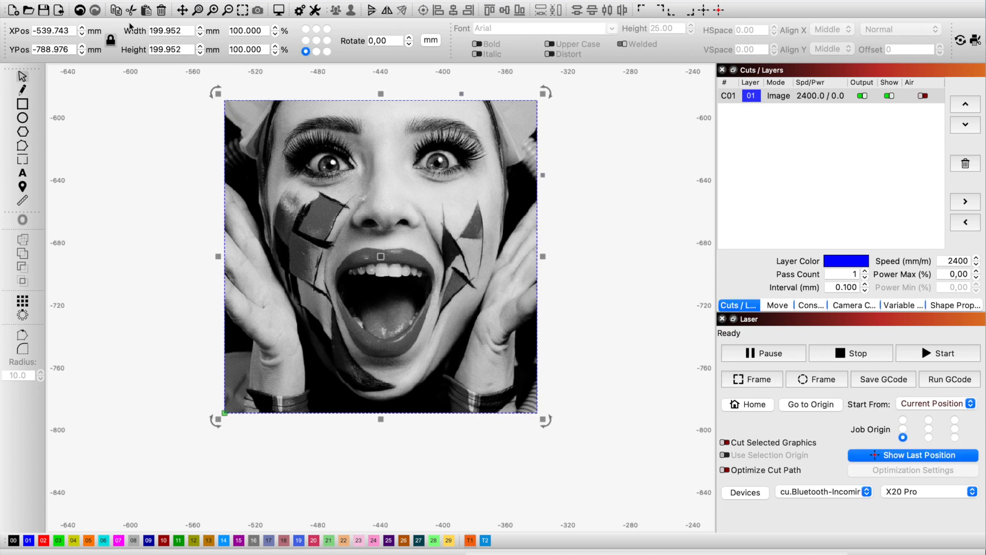
pyautogui.moveTo(66, 146)
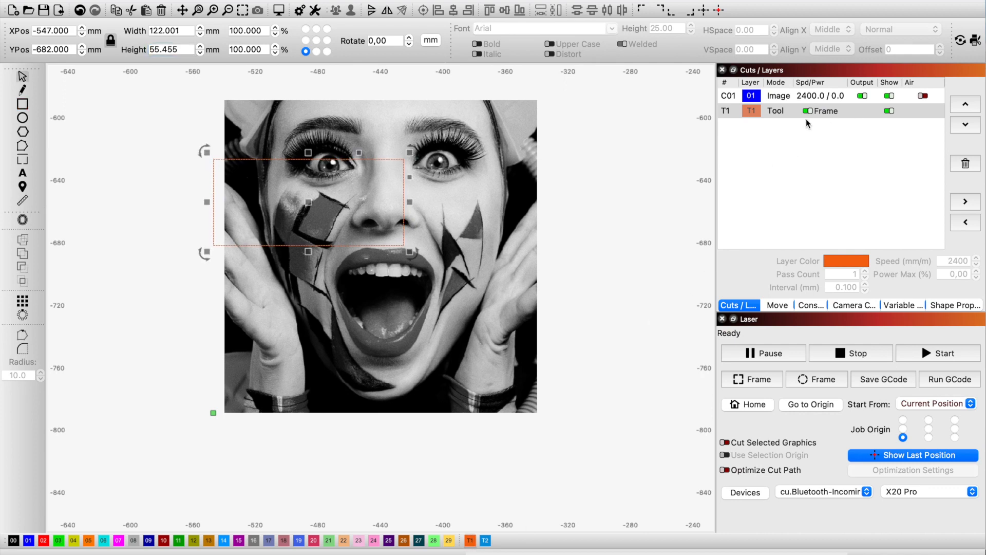
# Stretch a tool-layer frame across both eyes of the portrait.
pyautogui.moveTo(309, 201); pyautogui.dragTo(413, 170)
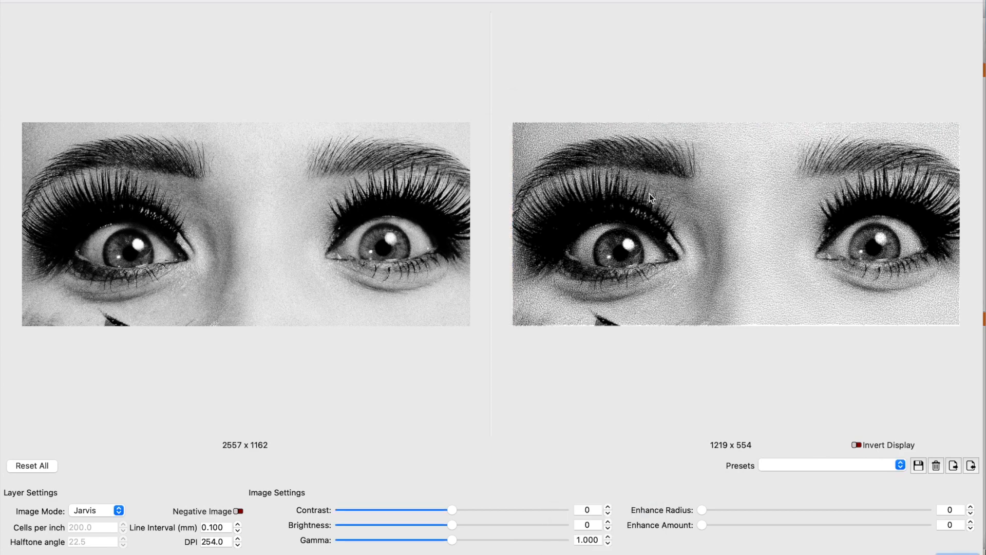
# Step the eye strip's line interval up to 0.150 mm, then down to 0.130 mm.
pyautogui.click(218, 527)
pyautogui.write('0.150')
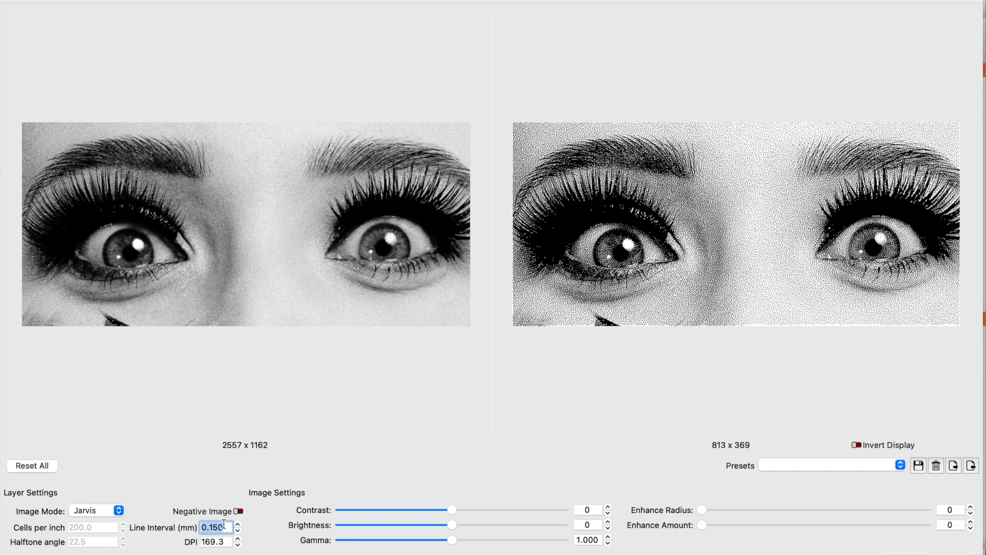
pyautogui.click(238, 525)
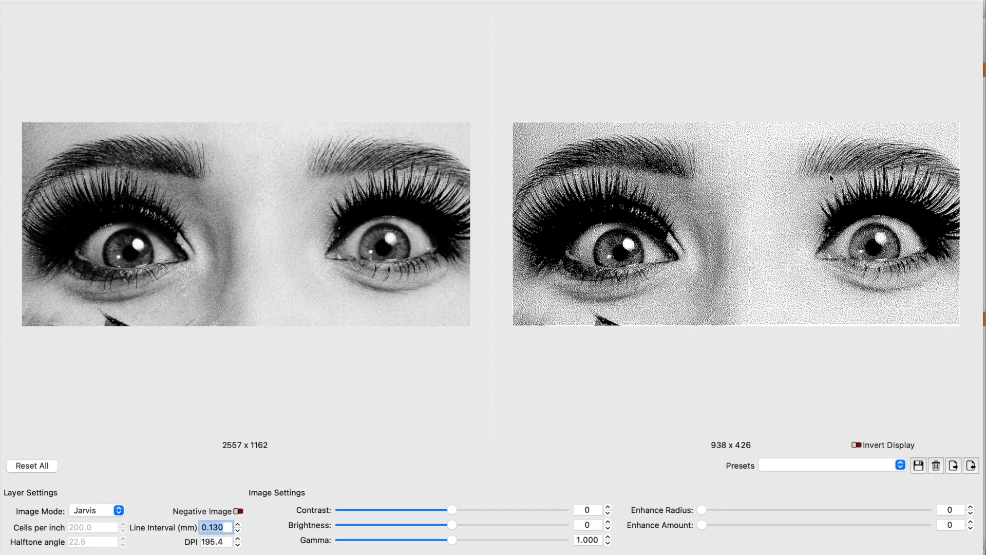
pyautogui.click(241, 524)
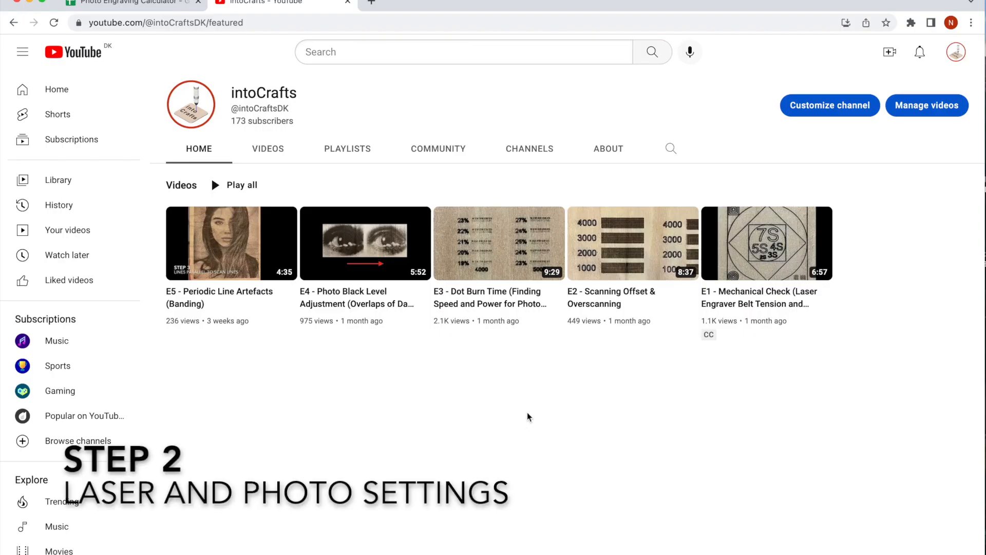
pyautogui.moveTo(559, 370)
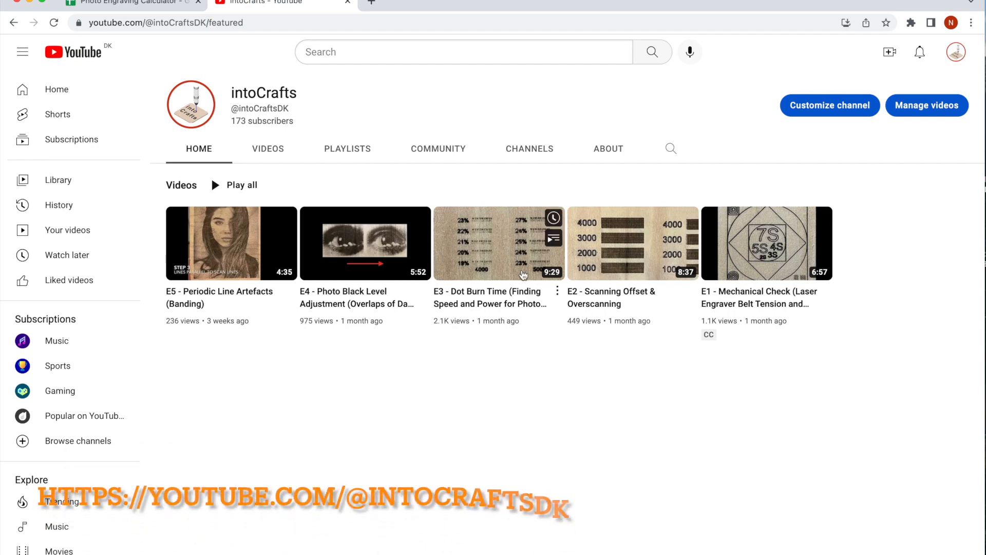
pyautogui.moveTo(504, 264)
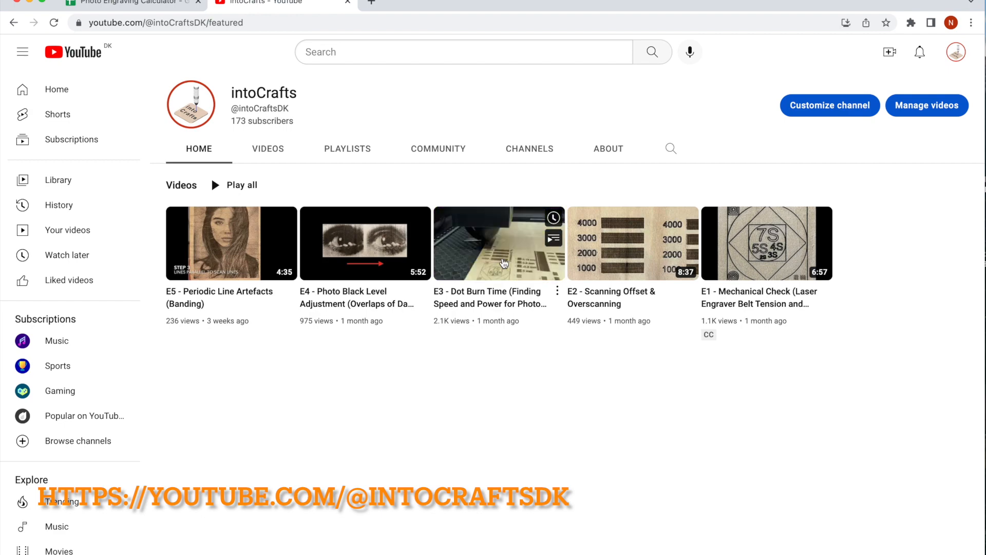
pyautogui.moveTo(335, 307)
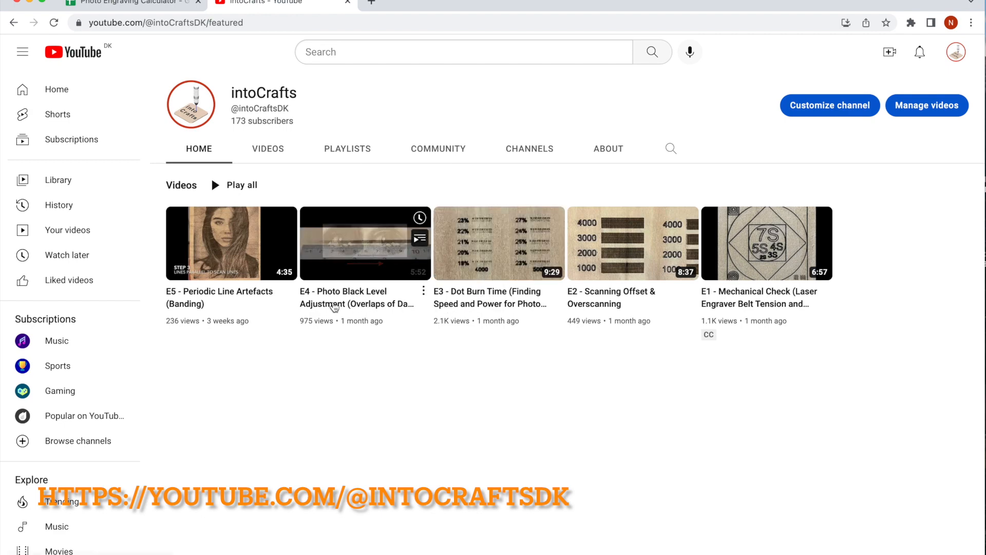
pyautogui.moveTo(354, 244)
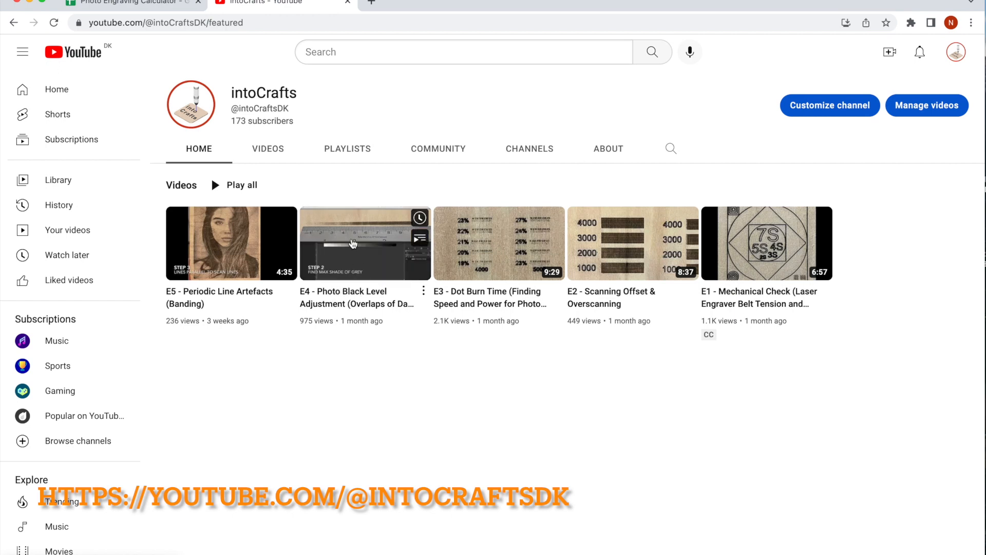
pyautogui.moveTo(380, 230)
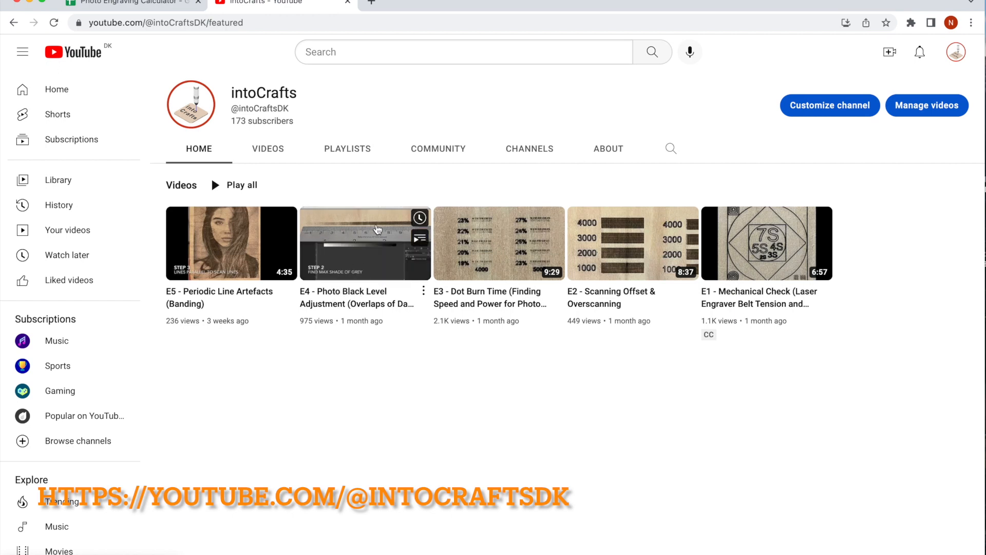
pyautogui.moveTo(374, 244)
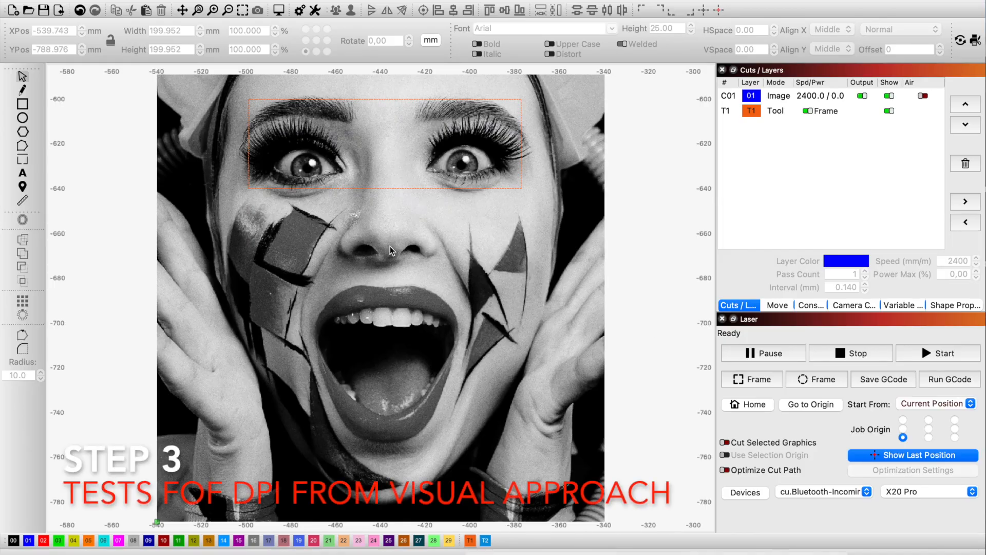
# Flatten the image mask so the cropped eyes become a standalone image.
pyautogui.rightClick(321, 152)
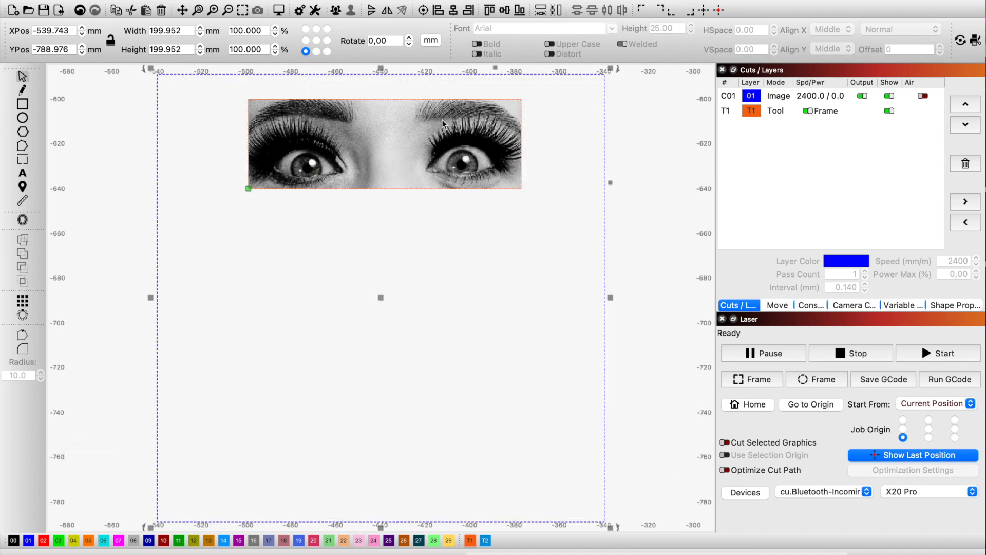
pyautogui.rightClick(444, 123)
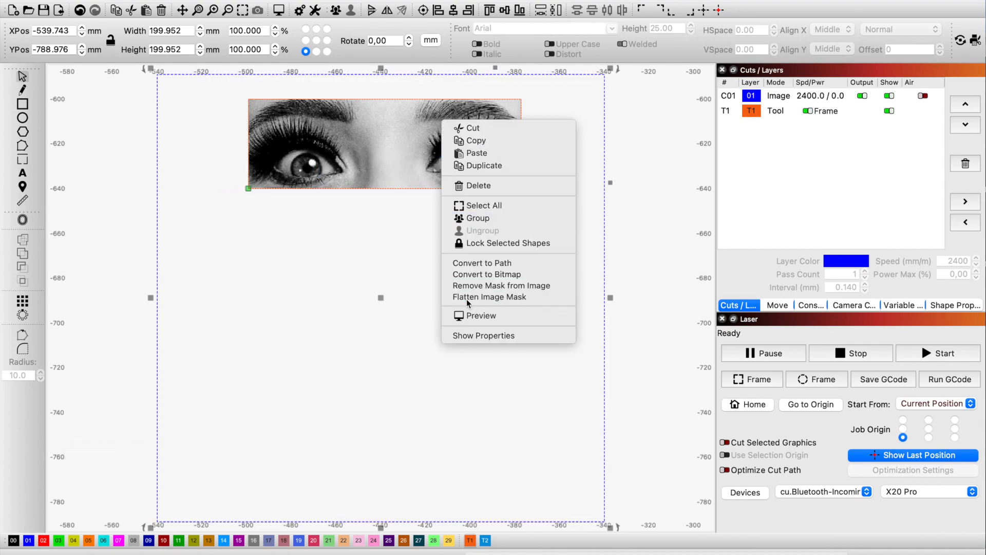
pyautogui.click(501, 286)
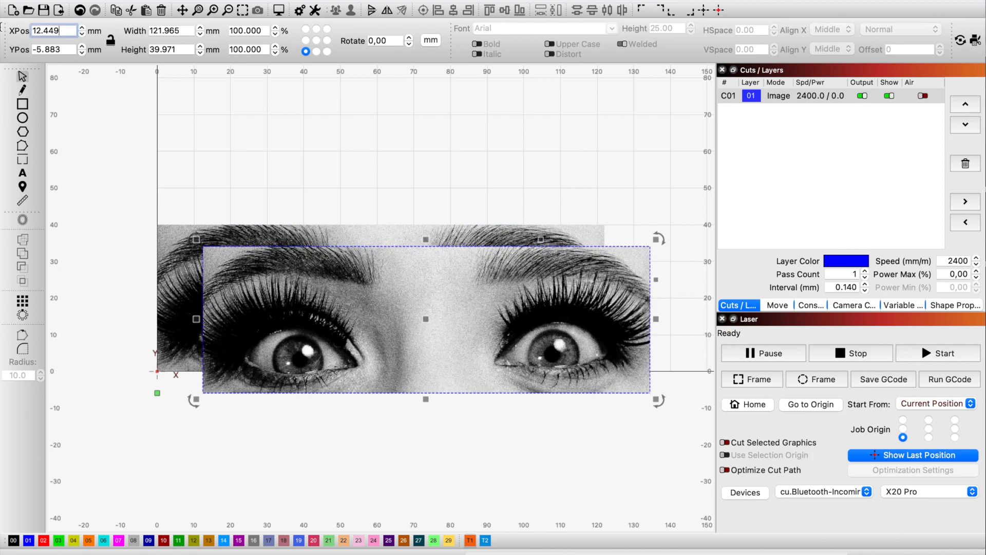
# Place the duplicate eye strip at YPos 40 and assign it to the red 02 layer.
pyautogui.write('40')
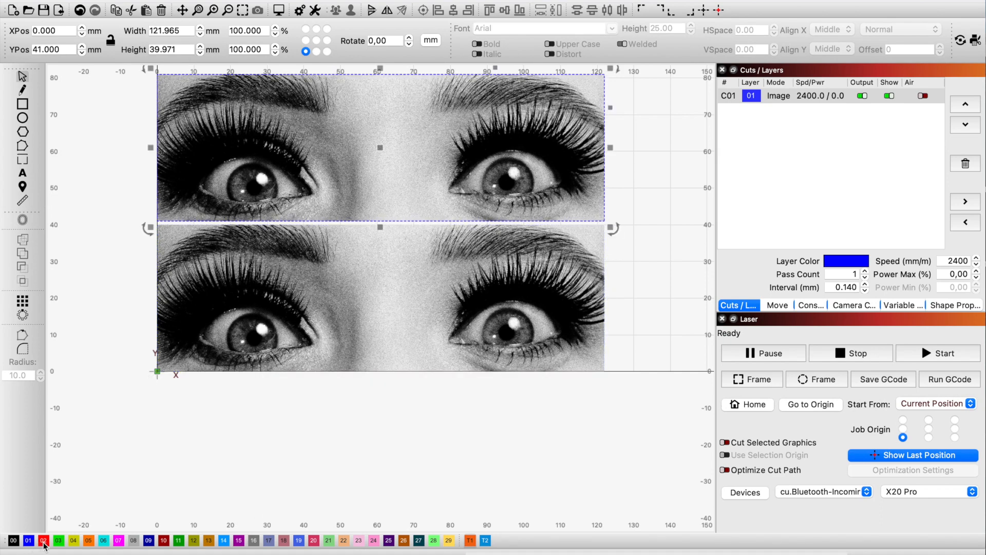
pyautogui.click(46, 540)
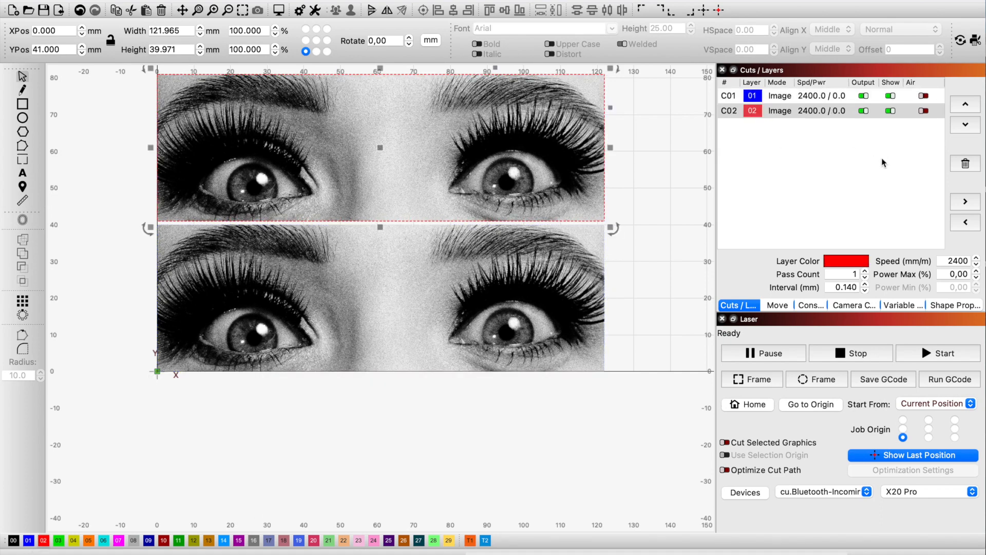
pyautogui.click(843, 288)
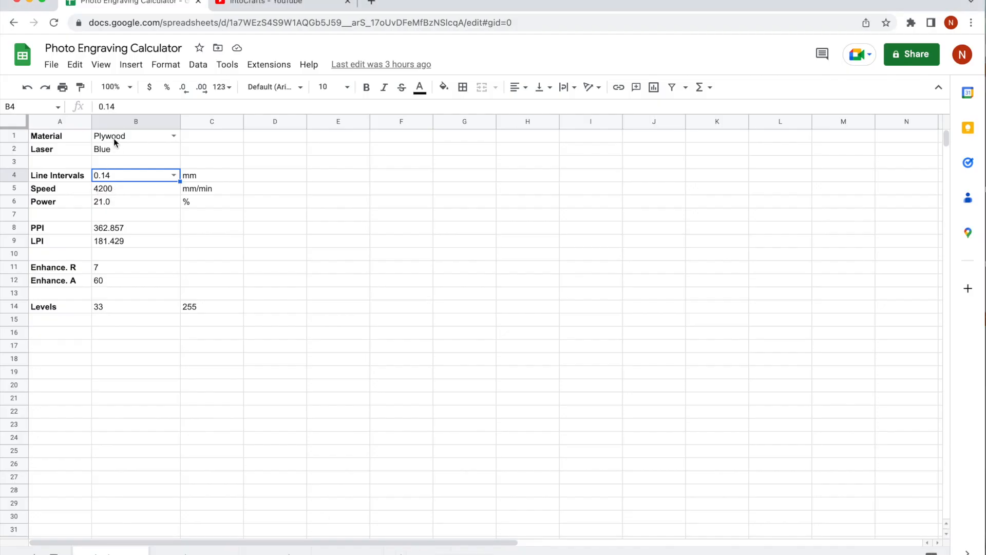
pyautogui.moveTo(78, 193)
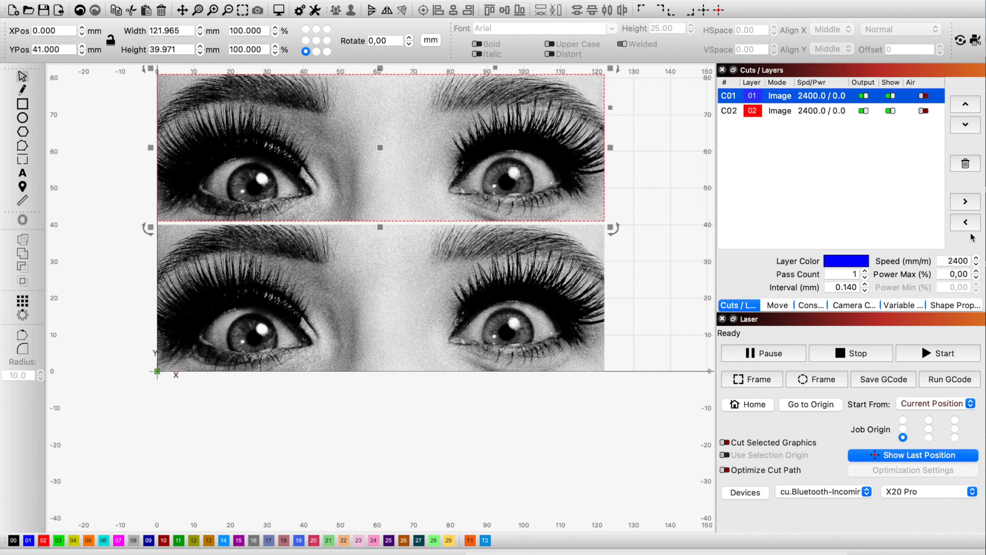
# Set the blue layer C01 speed to 4200 mm/min, then select the red layer.
pyautogui.click(953, 261)
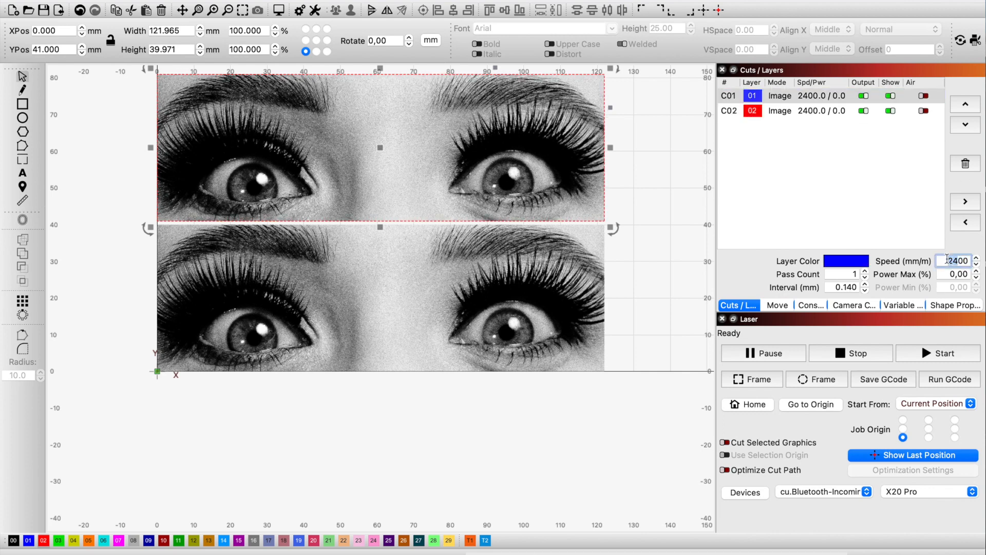
pyautogui.write('4200')
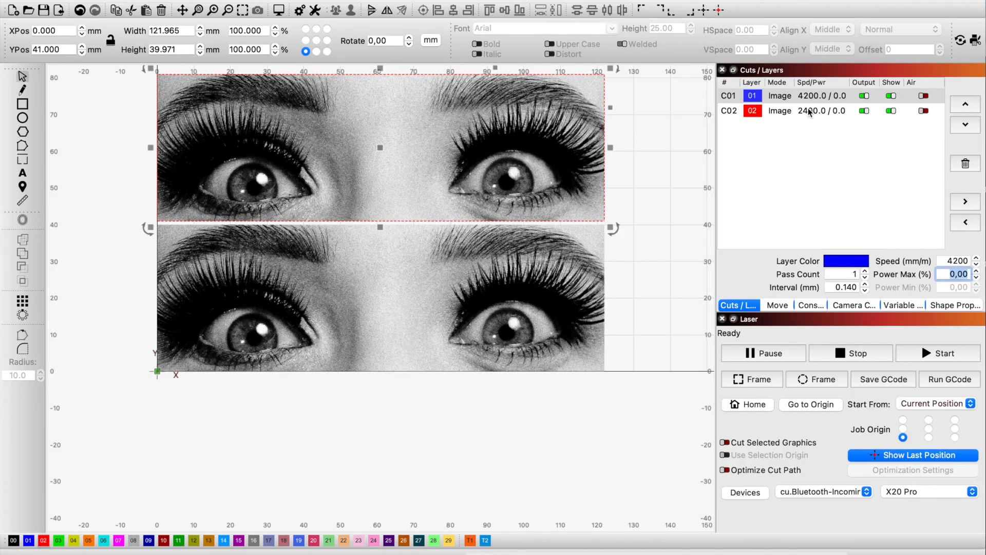
pyautogui.click(779, 111)
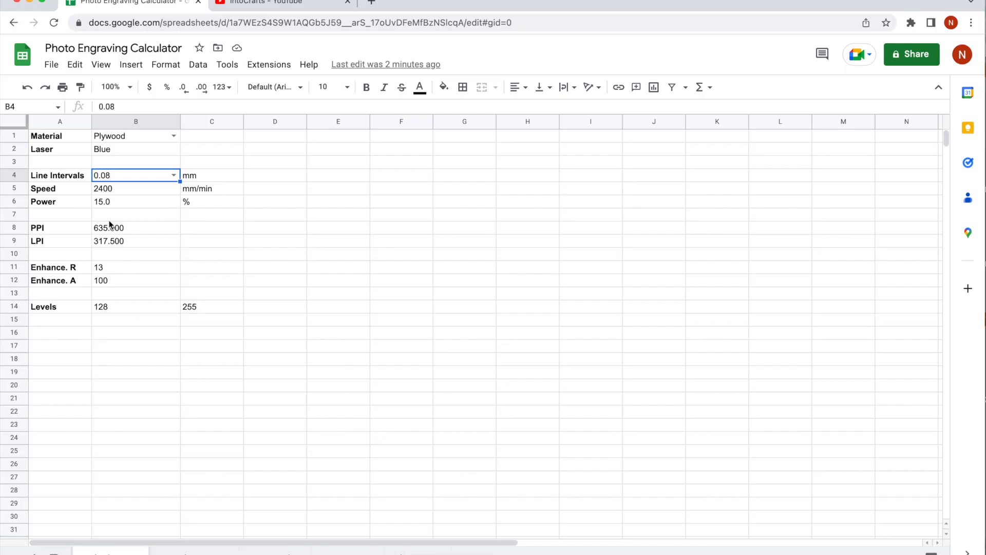
pyautogui.moveTo(45, 228)
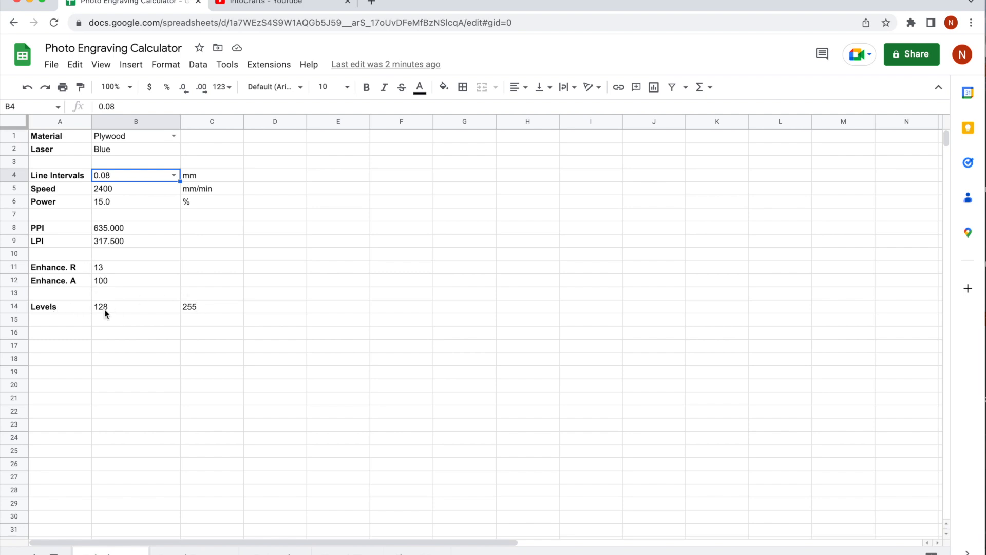
# Choose the 0.08 mm line interval in the calculator's dropdown at B4.
pyautogui.click(176, 175)
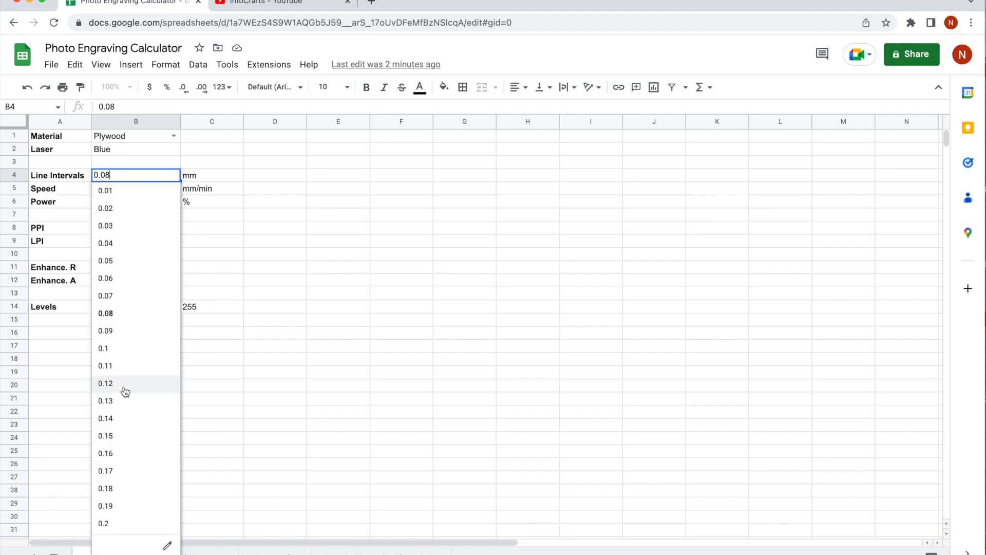
pyautogui.click(104, 419)
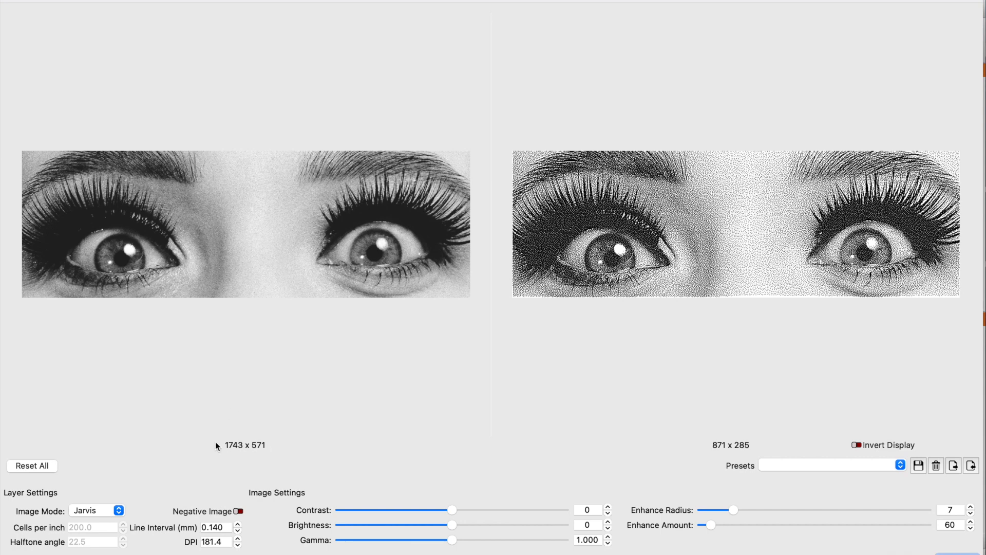
pyautogui.moveTo(716, 469)
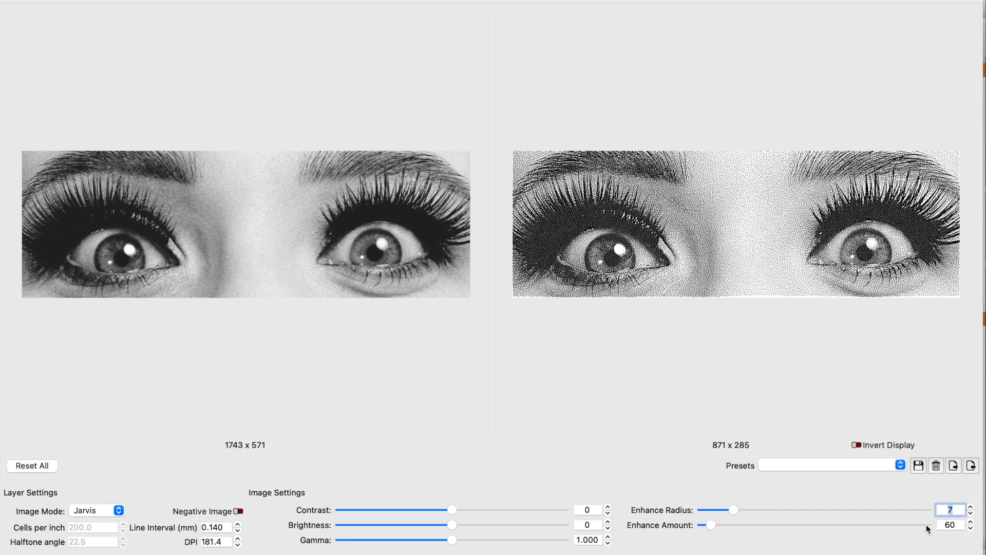
# Set the blue layer's Enhance Amount to 60 in the image settings.
pyautogui.click(950, 524)
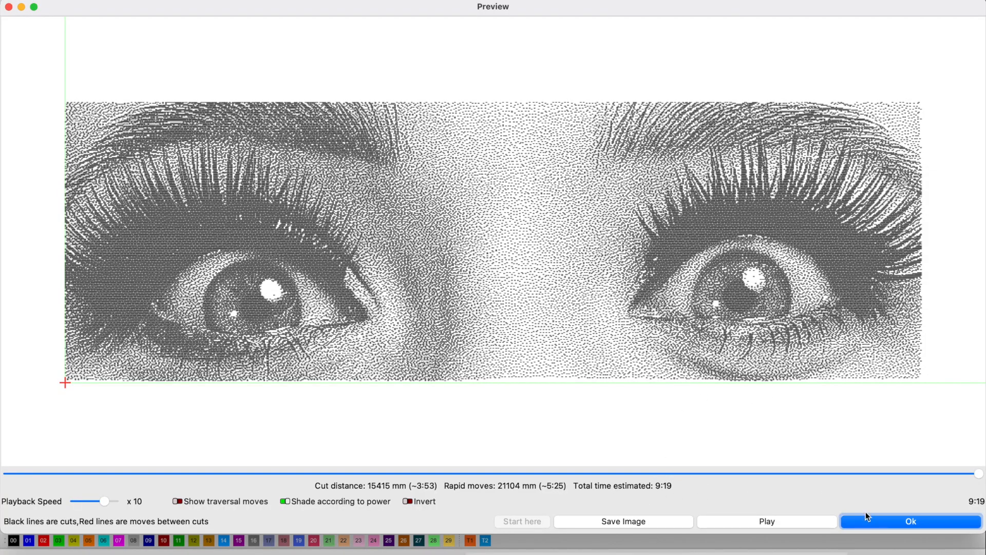
# Enable output on the 00 label layer and review the combined job preview.
pyautogui.click(915, 521)
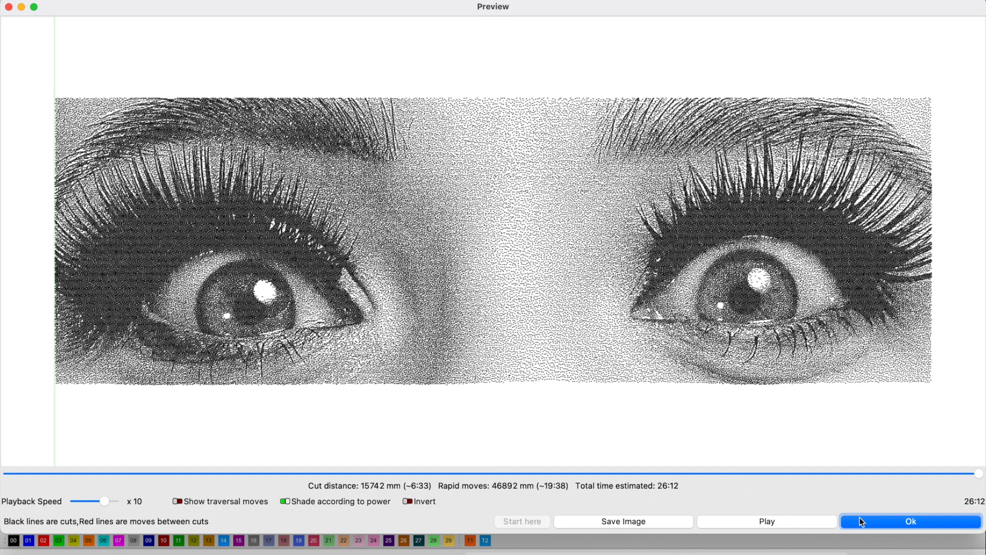
pyautogui.click(911, 521)
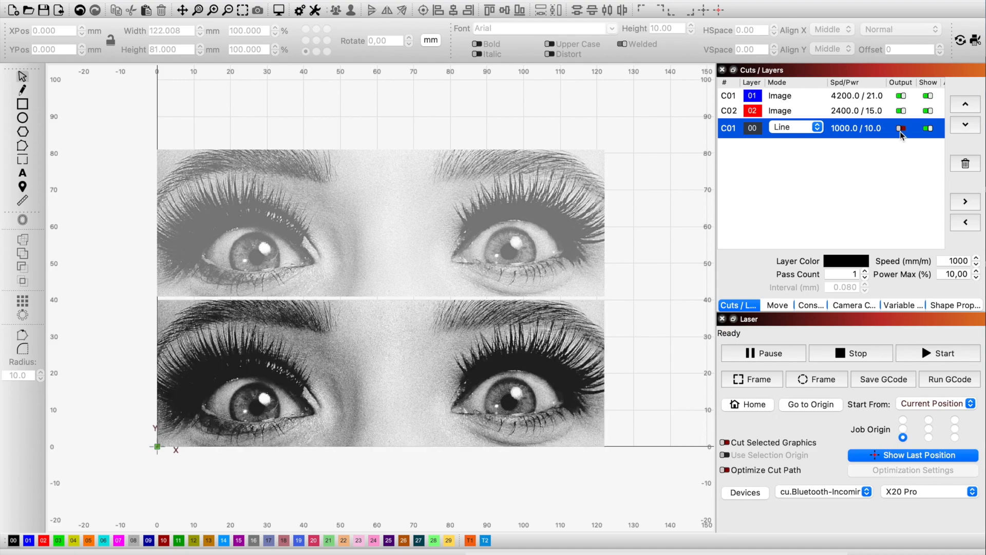
pyautogui.click(900, 128)
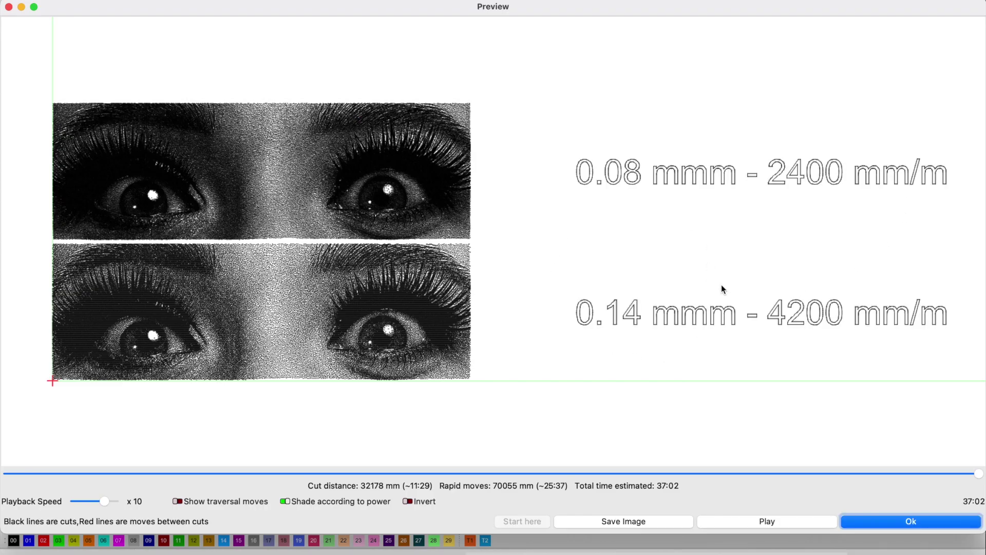
pyautogui.moveTo(666, 243)
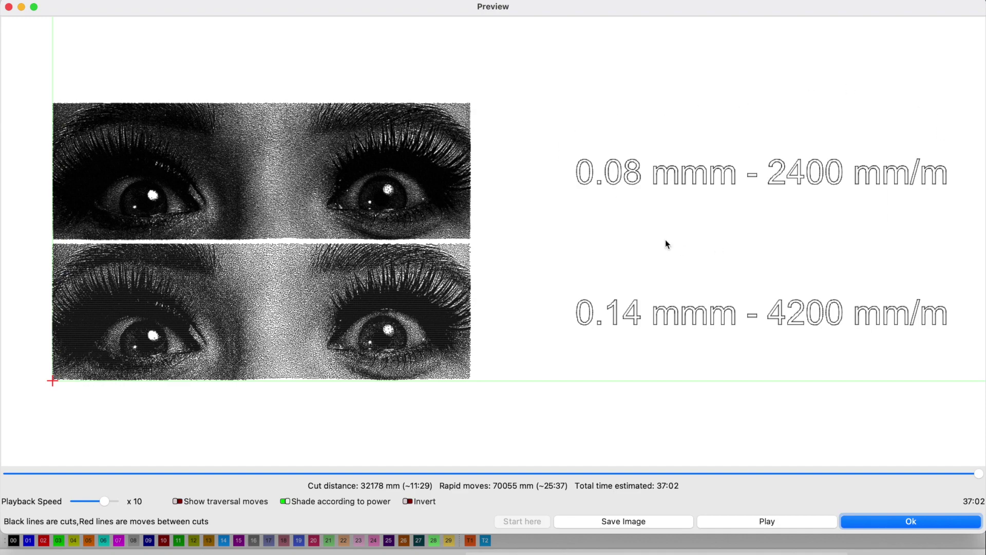
pyautogui.click(912, 520)
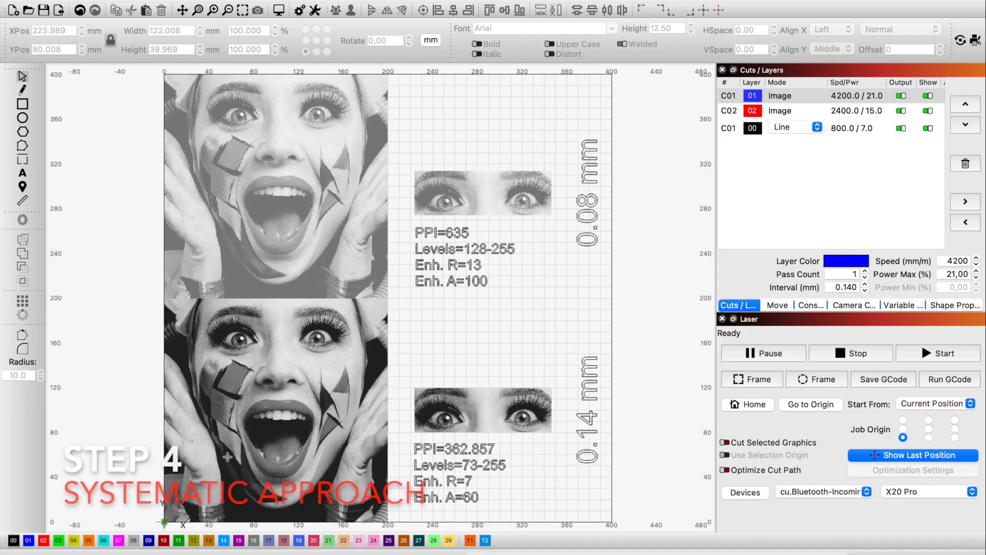
pyautogui.moveTo(201, 322)
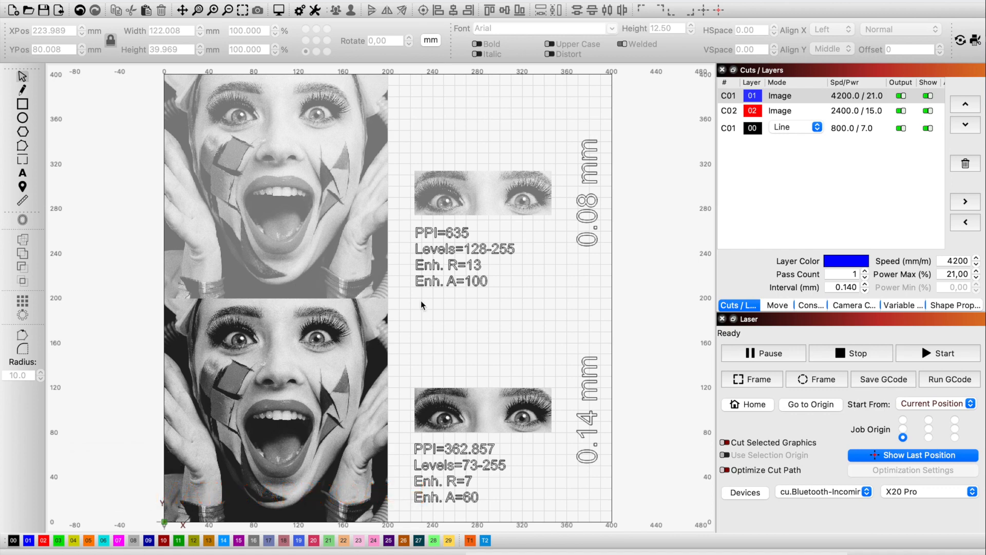
pyautogui.click(482, 417)
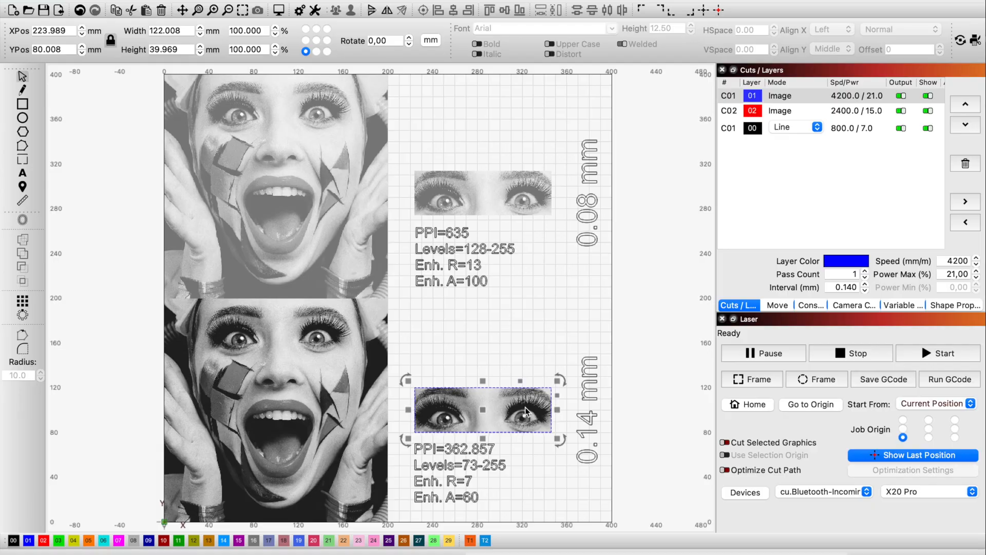
pyautogui.doubleClick(483, 411)
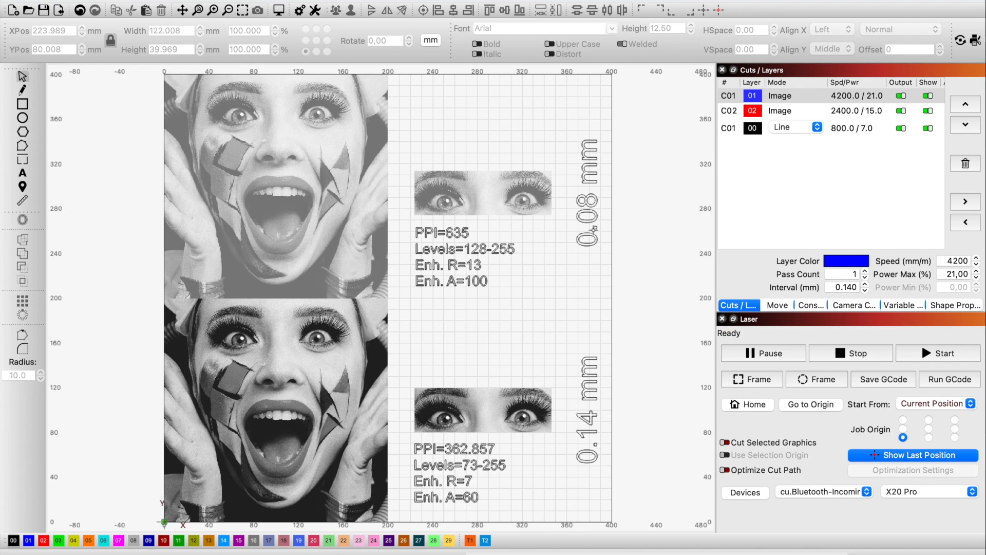
pyautogui.moveTo(603, 436)
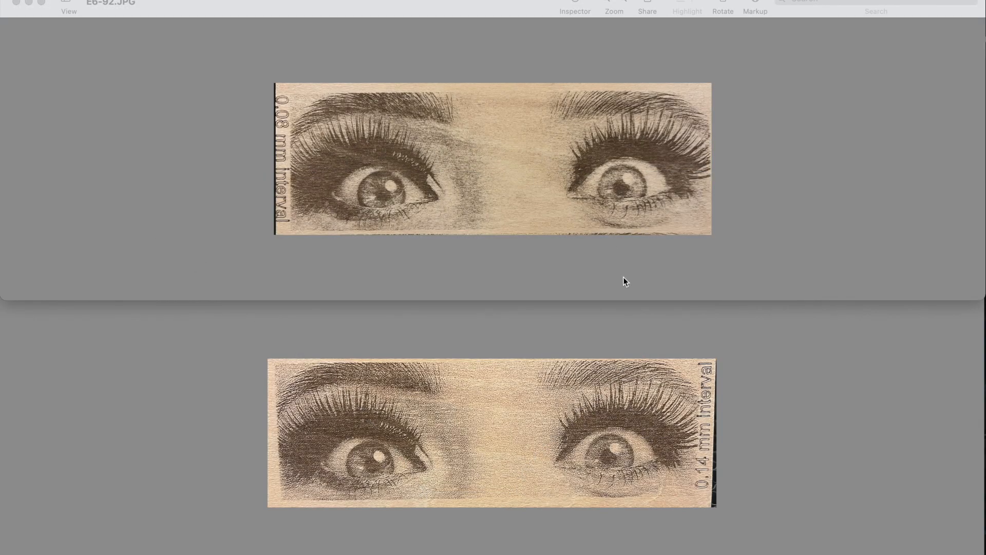
pyautogui.moveTo(718, 496)
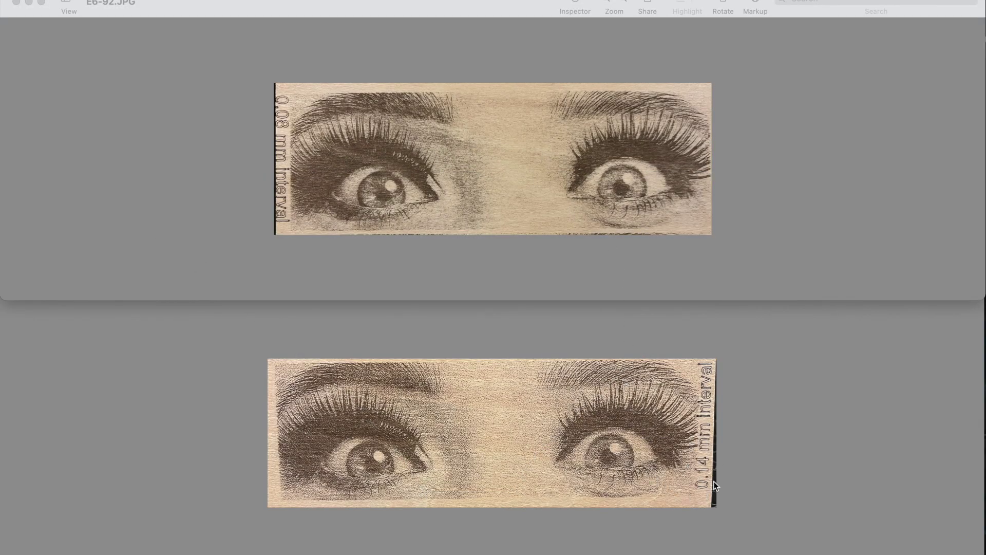
pyautogui.moveTo(289, 105)
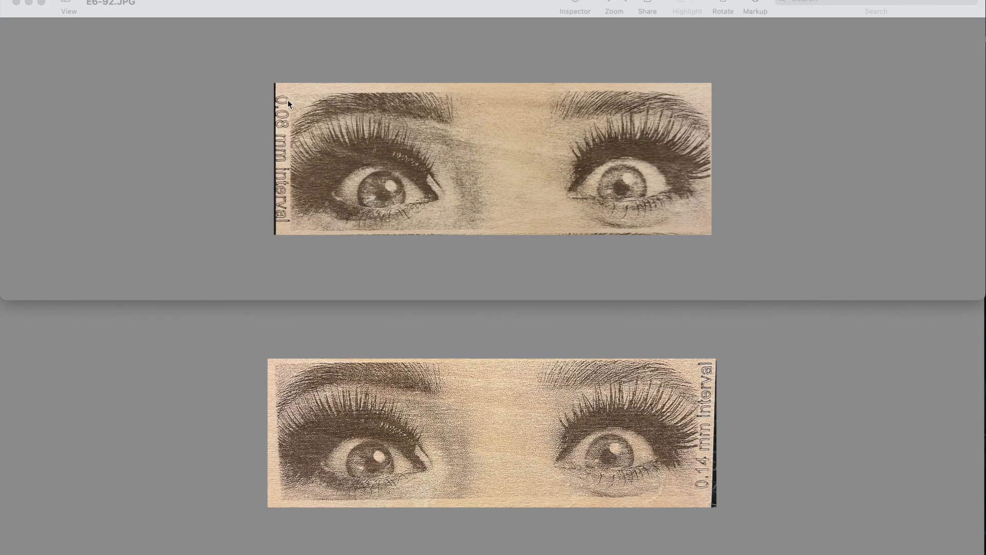
pyautogui.moveTo(356, 217)
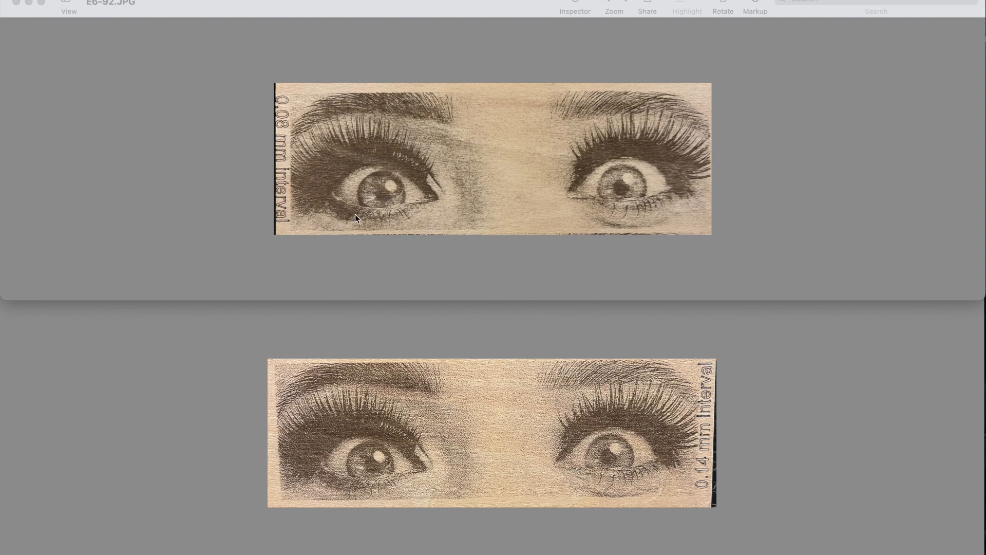
pyautogui.moveTo(864, 510)
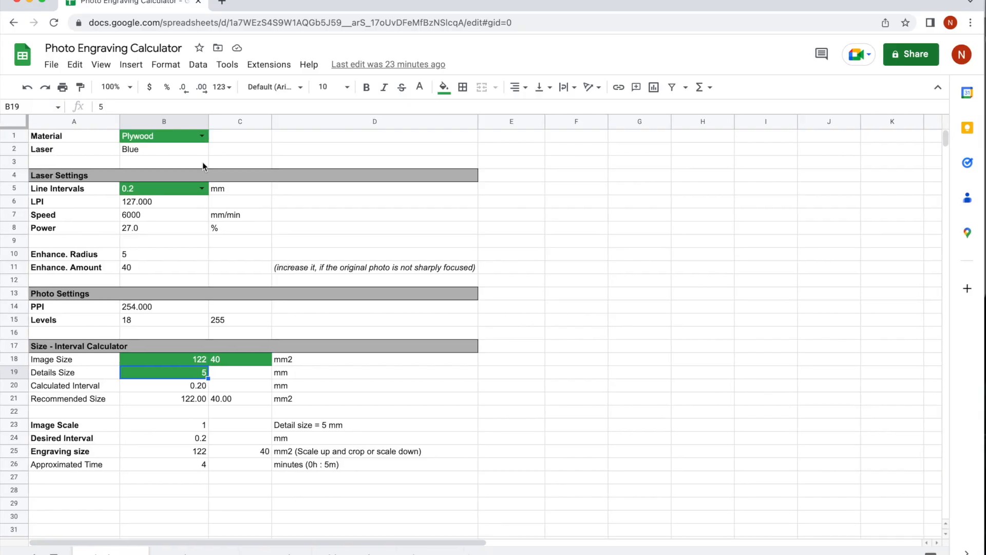
pyautogui.moveTo(164, 253)
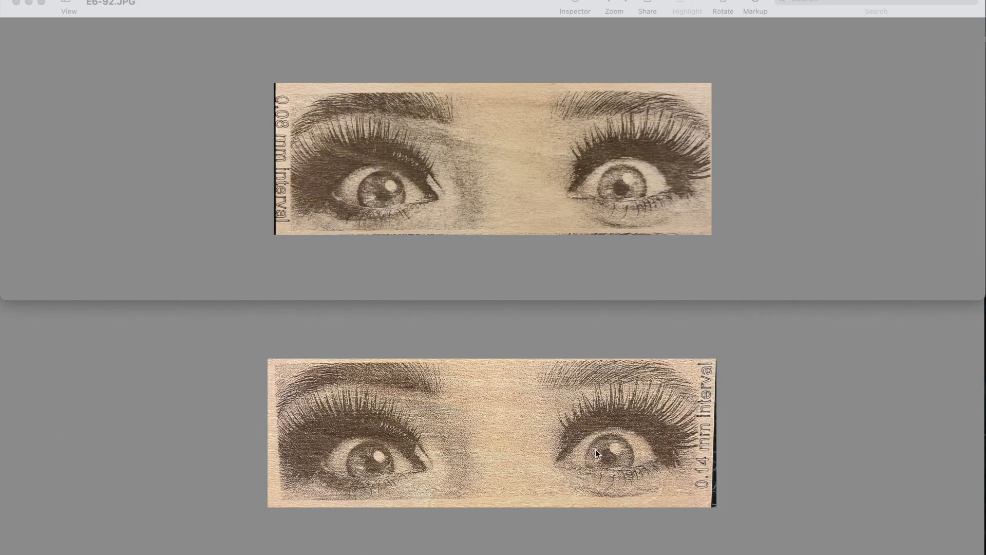
pyautogui.moveTo(551, 262)
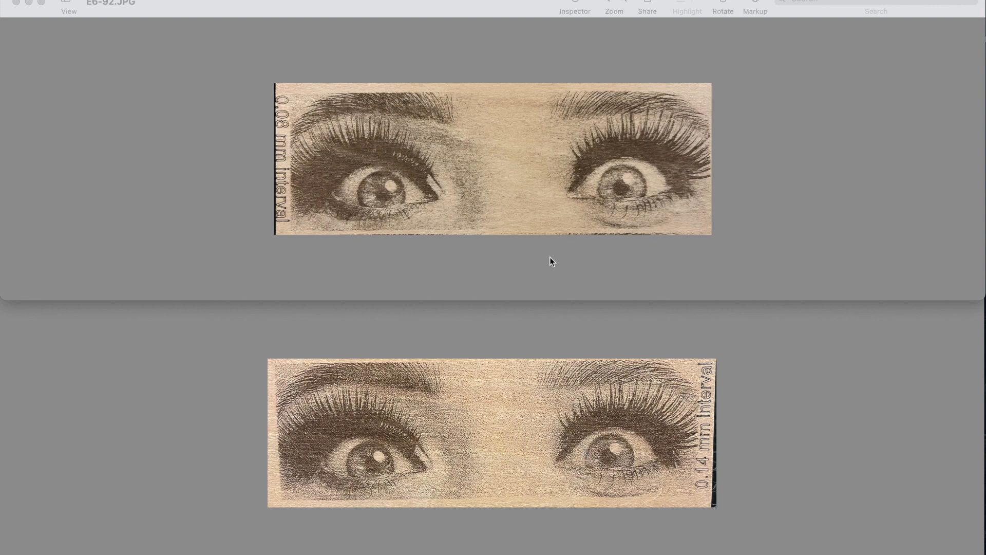
pyautogui.moveTo(506, 313)
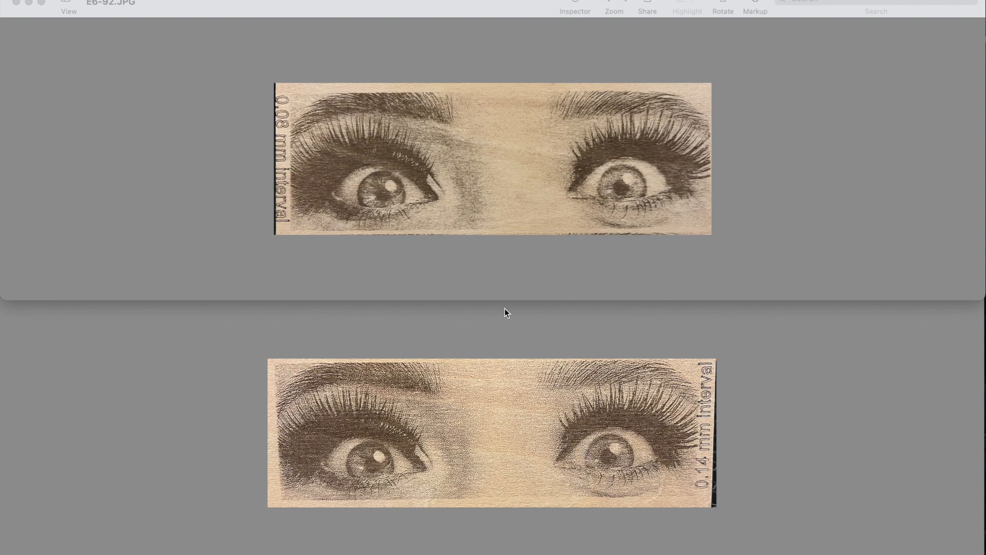
pyautogui.moveTo(416, 528)
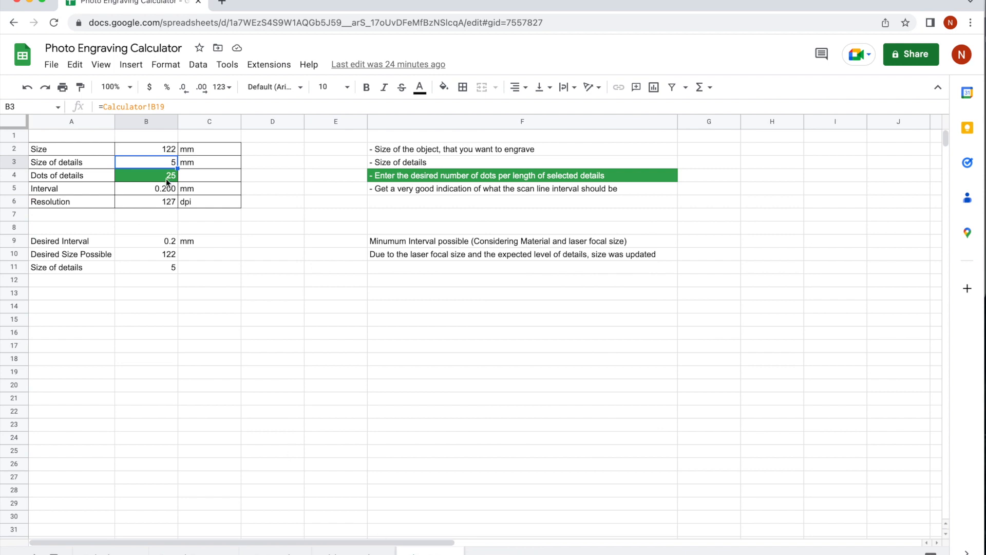
pyautogui.moveTo(172, 166)
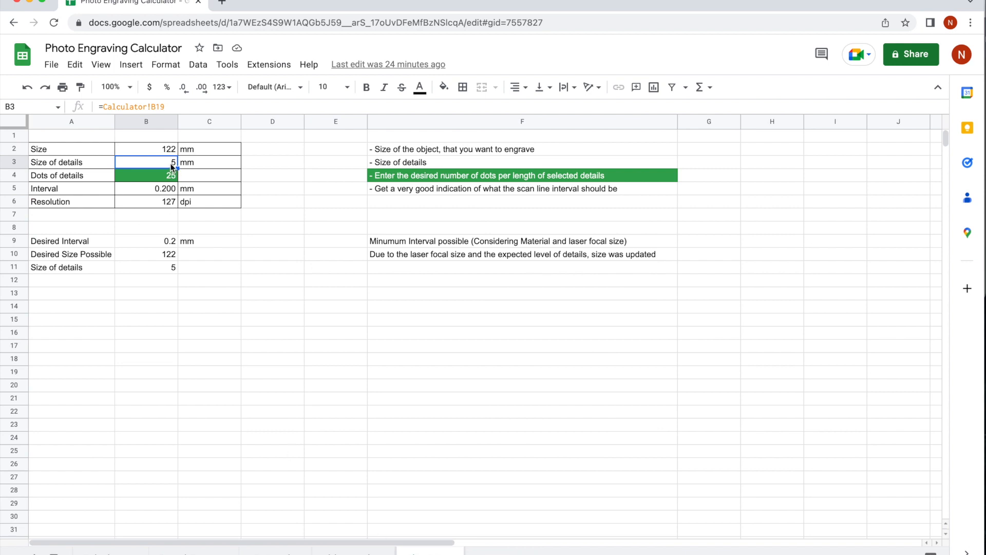
# Bring up the main Calculator sheet with the 122 × 40 mm image and 5 mm detail size.
pyautogui.click(146, 175)
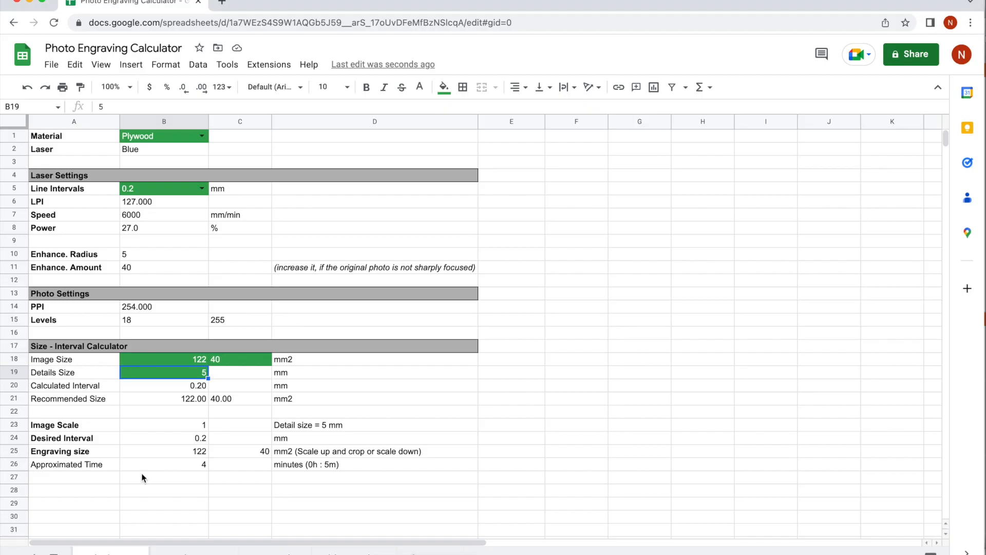
pyautogui.moveTo(92, 387)
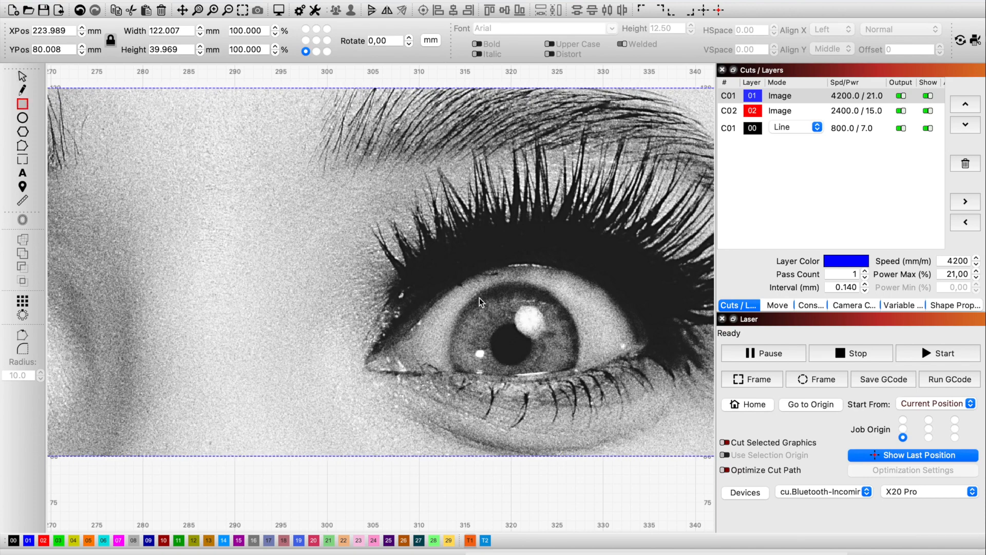
# Draw a 3.5 × 3.5 mm tool-layer square centred over the right iris.
pyautogui.moveTo(475, 299); pyautogui.dragTo(503, 326)
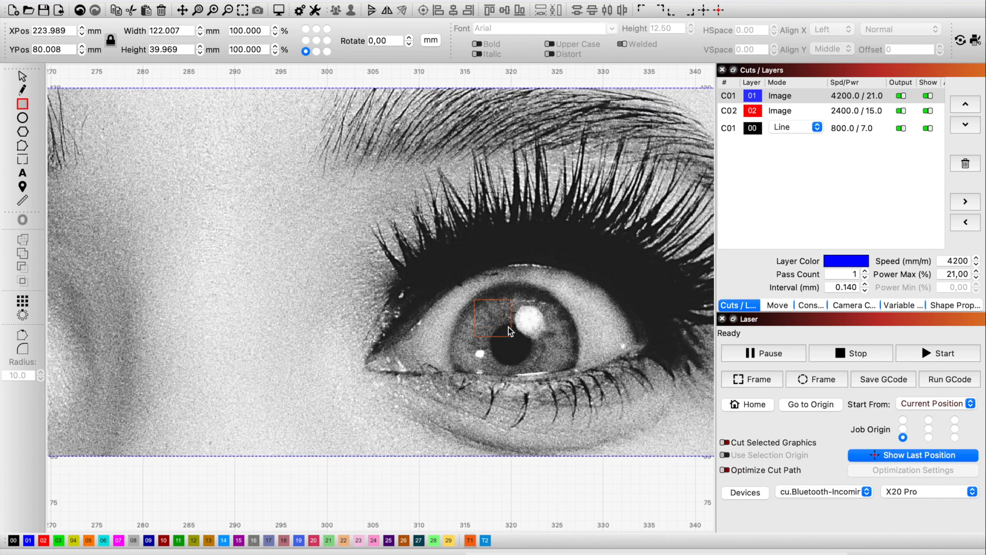
pyautogui.moveTo(511, 340)
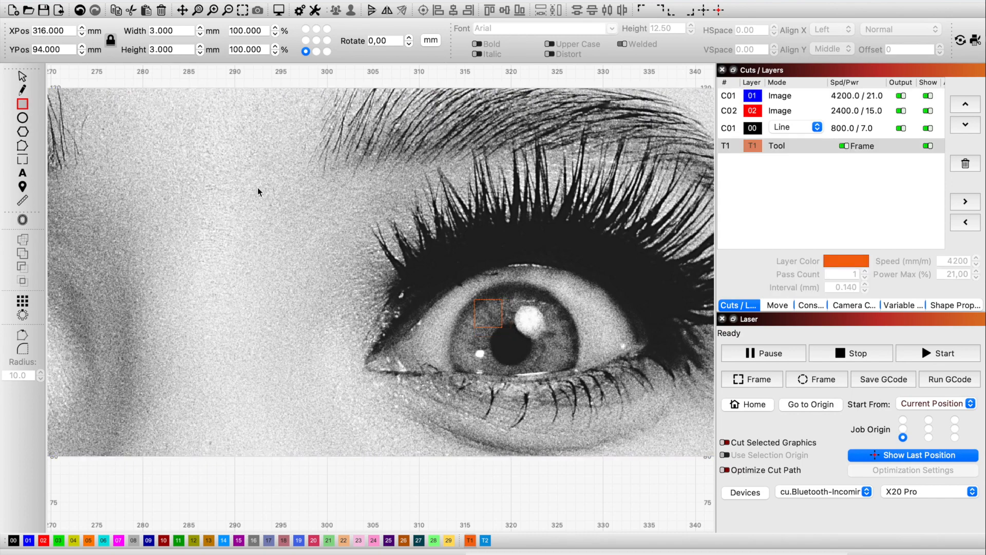
pyautogui.click(169, 30)
pyautogui.write('3.500')
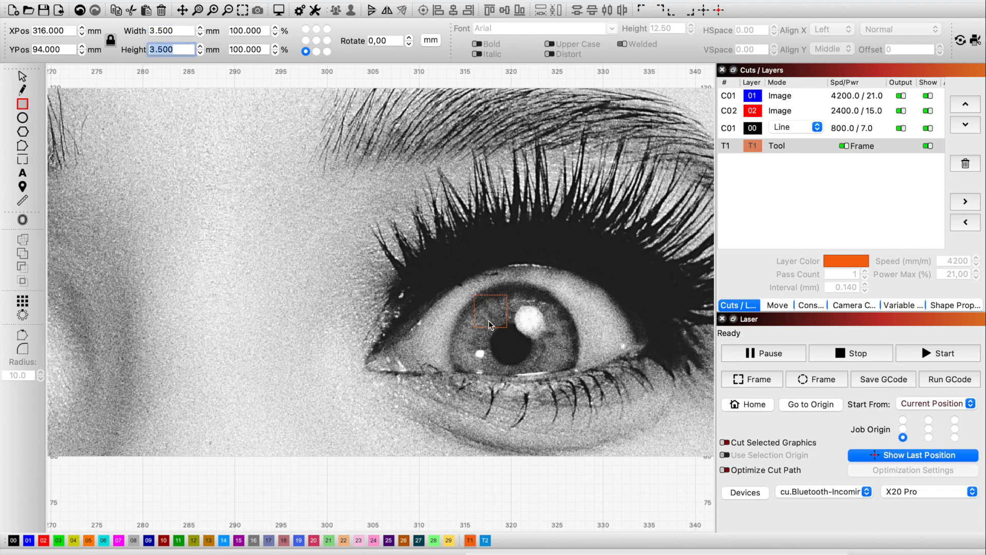
pyautogui.moveTo(490, 312); pyautogui.dragTo(493, 309)
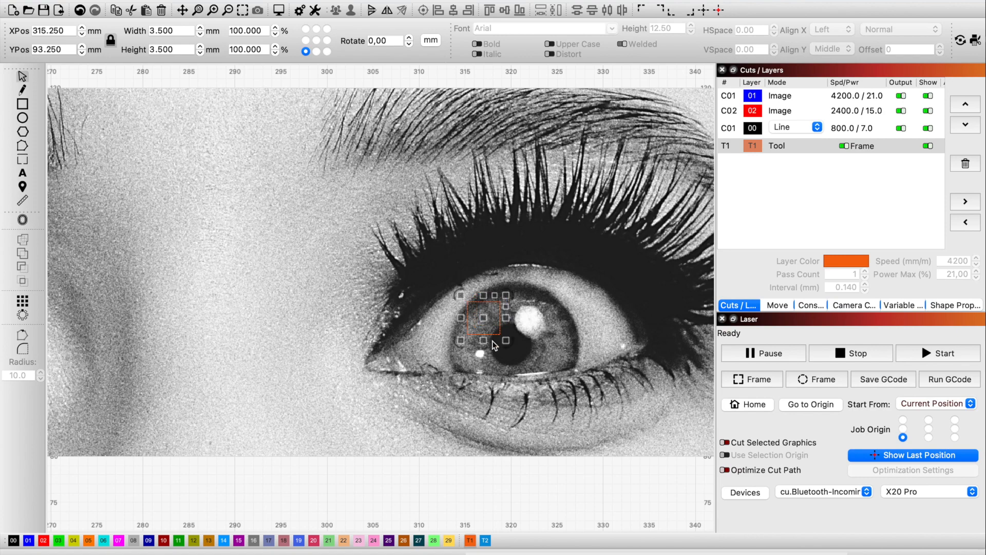
pyautogui.moveTo(497, 345)
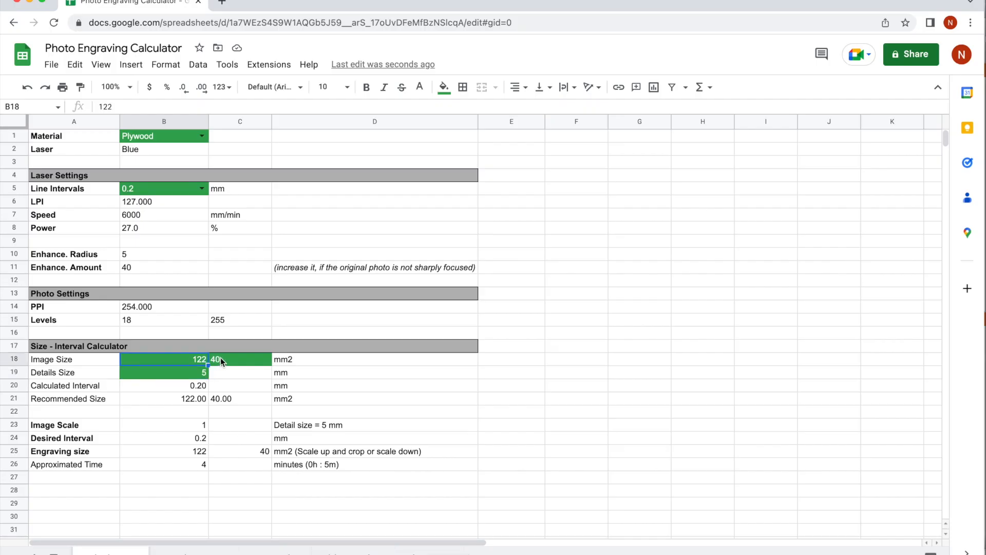
# Set detail size to 3.5 mm and choose a 0.14 mm line interval for 4200 mm/min, 21% power.
pyautogui.write('3.5')
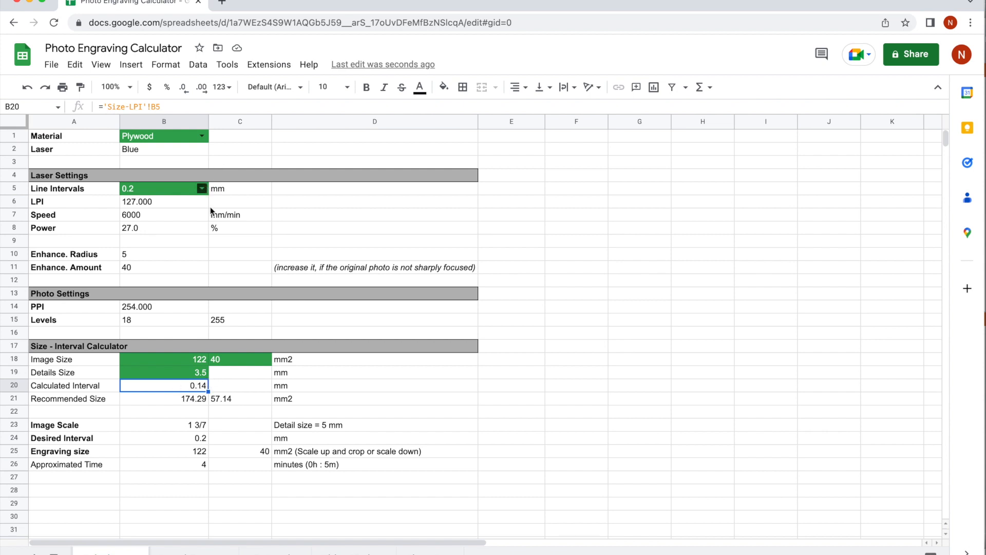
pyautogui.moveTo(208, 443)
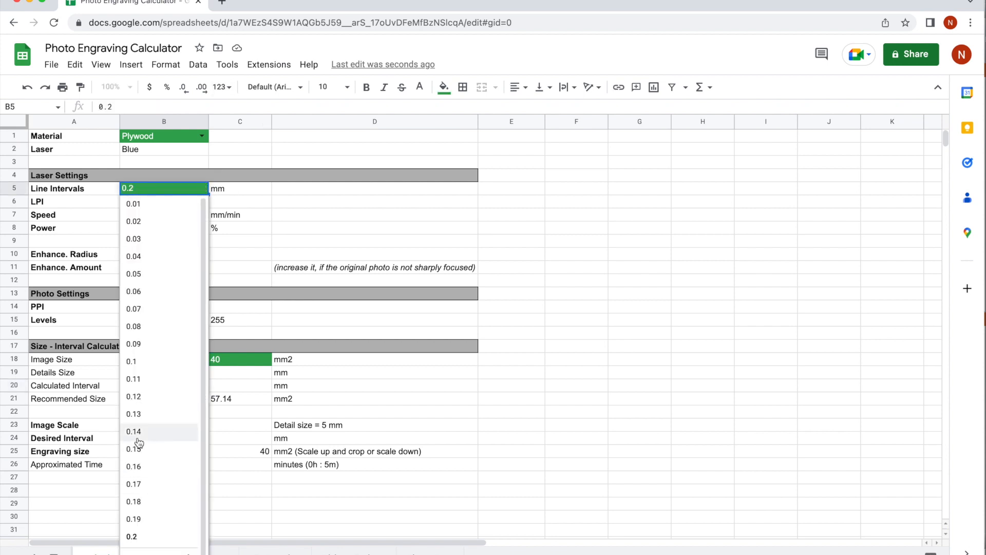
pyautogui.click(135, 432)
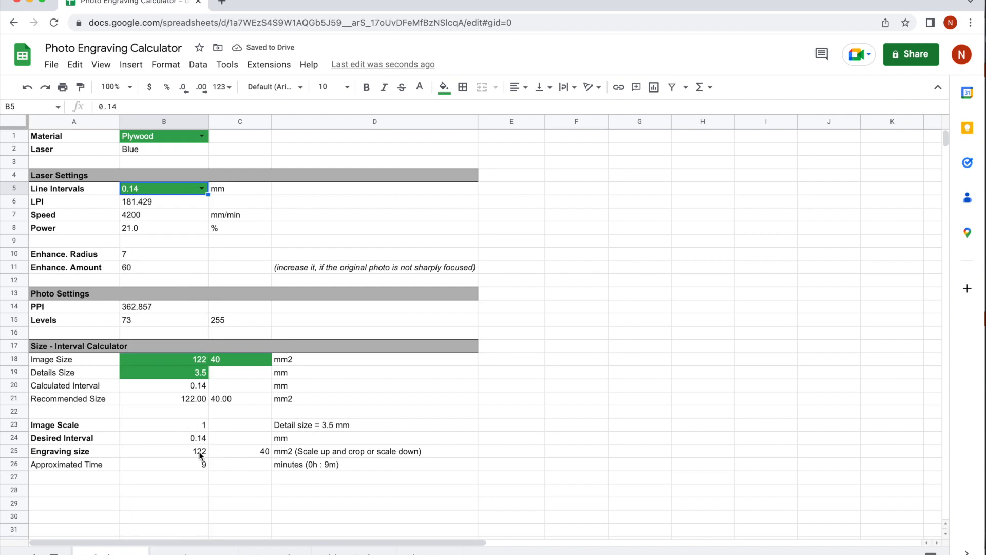
pyautogui.click(165, 464)
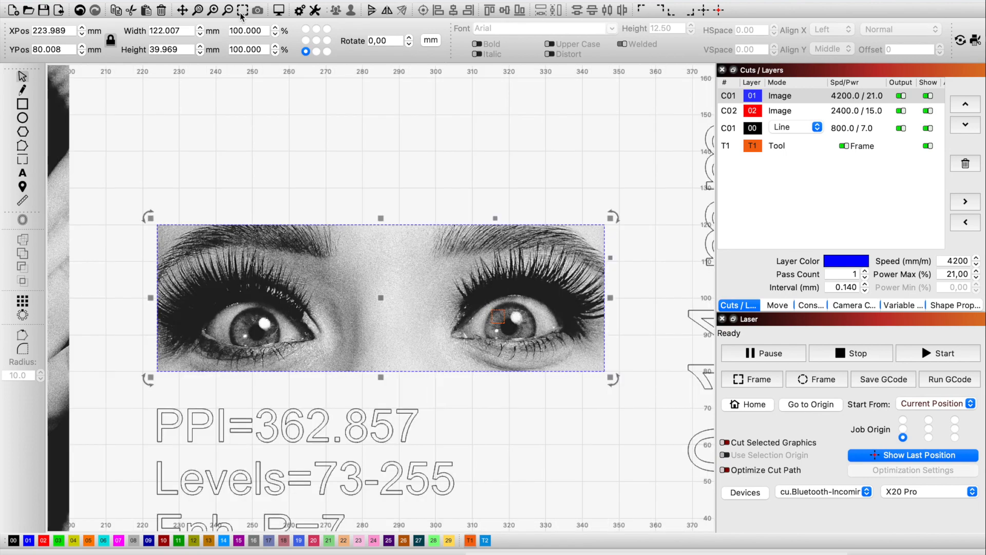
pyautogui.moveTo(241, 324)
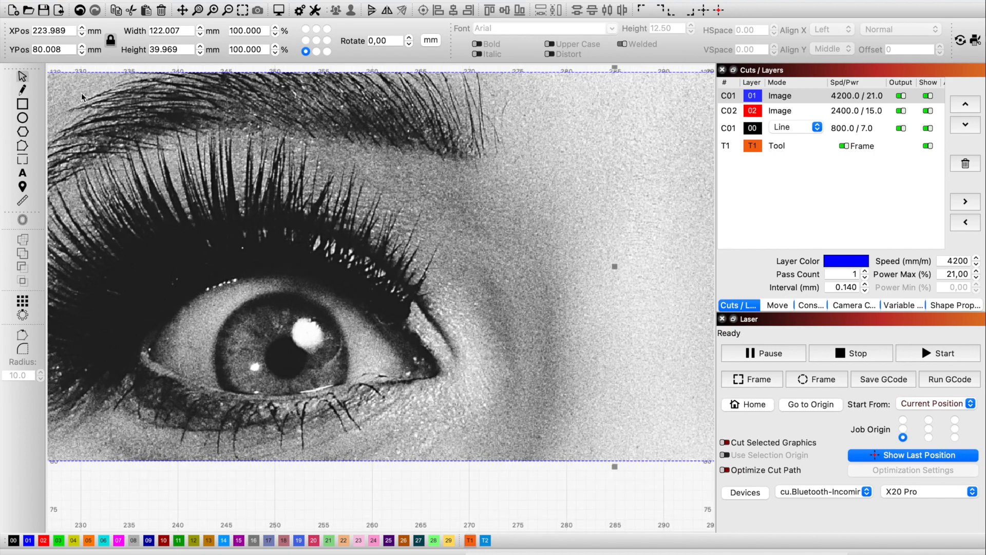
# Draw a small measuring square over the left eye's iris.
pyautogui.click(21, 108)
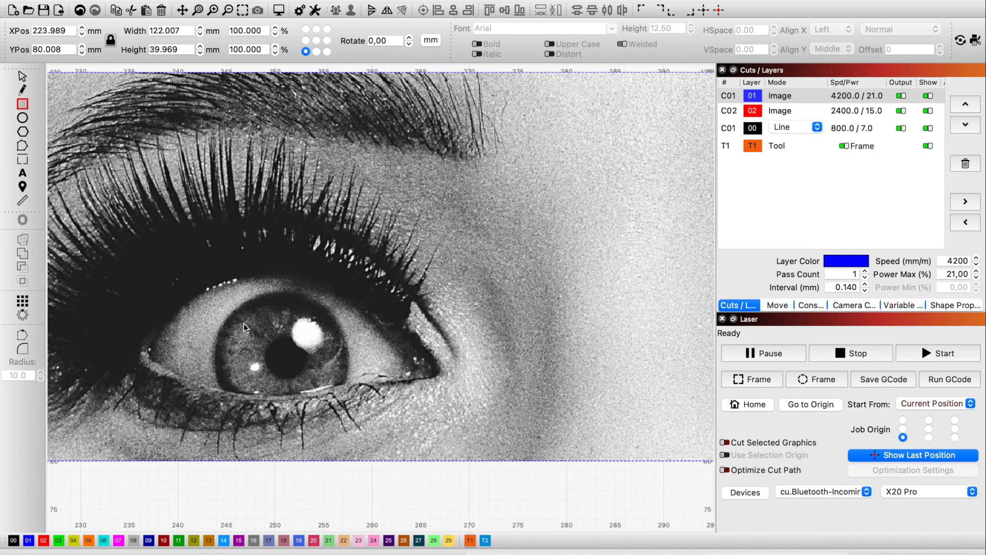
pyautogui.moveTo(236, 314); pyautogui.dragTo(265, 347)
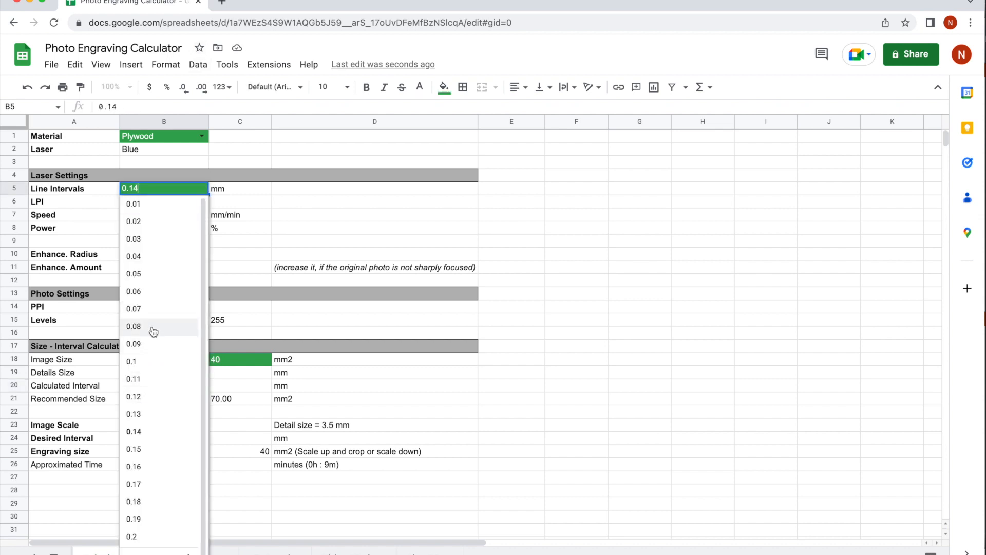
# Choose a 0.08 mm line interval giving 2400 mm/min and 15% power, then return to LightBurn.
pyautogui.click(134, 327)
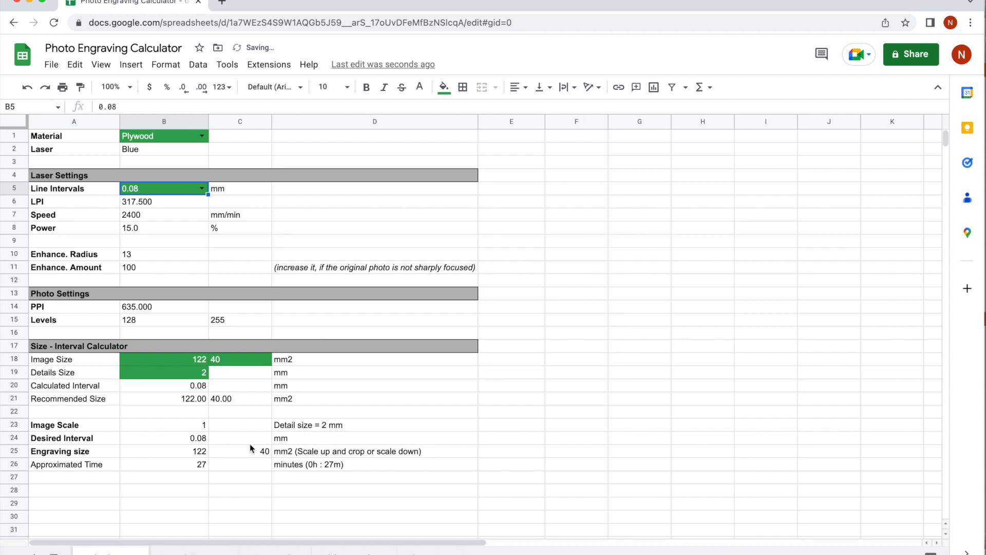
pyautogui.click(163, 464)
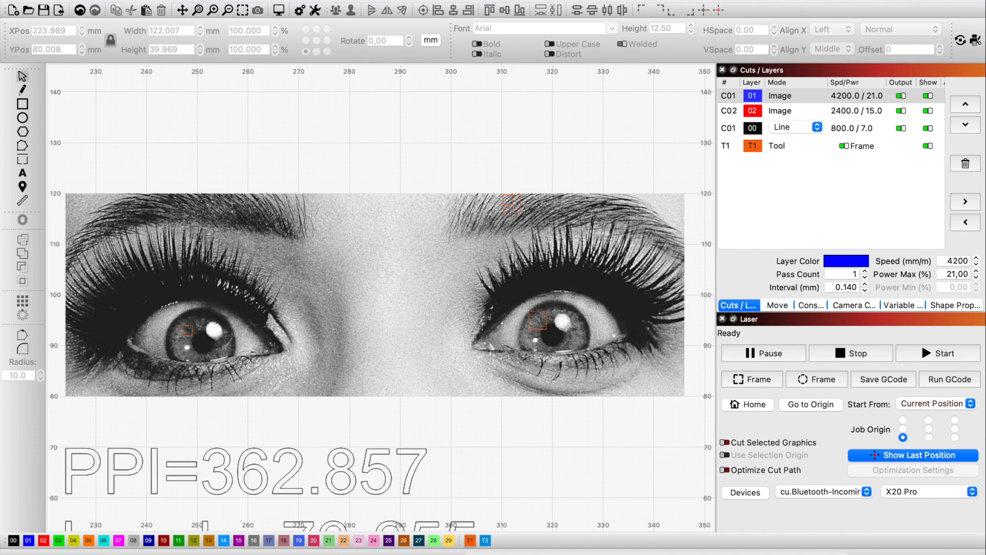
pyautogui.click(537, 331)
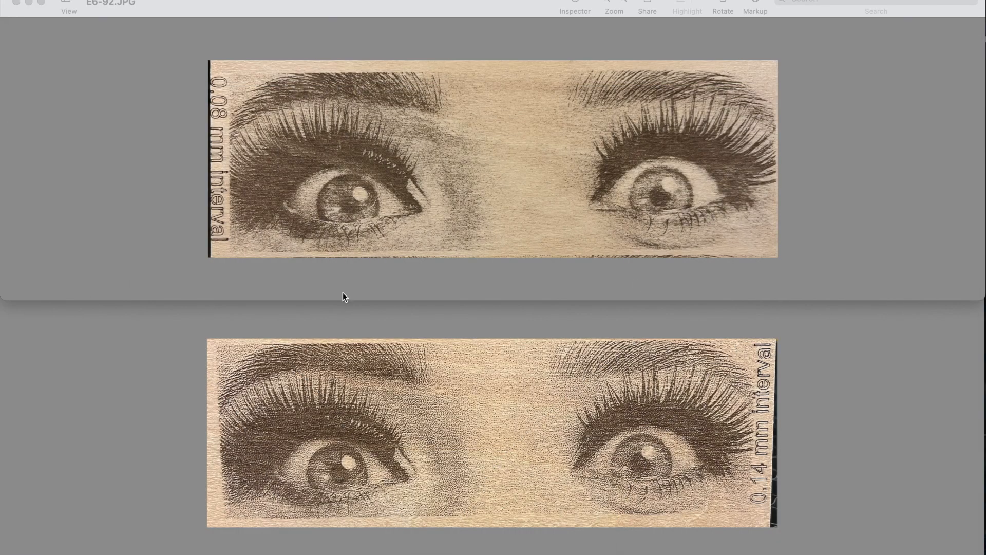
pyautogui.moveTo(611, 488)
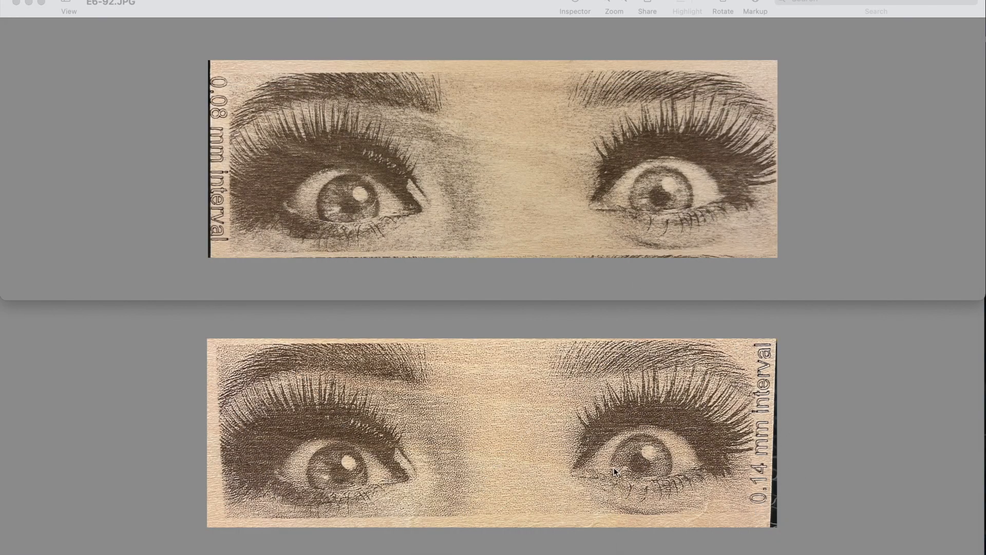
pyautogui.moveTo(627, 463)
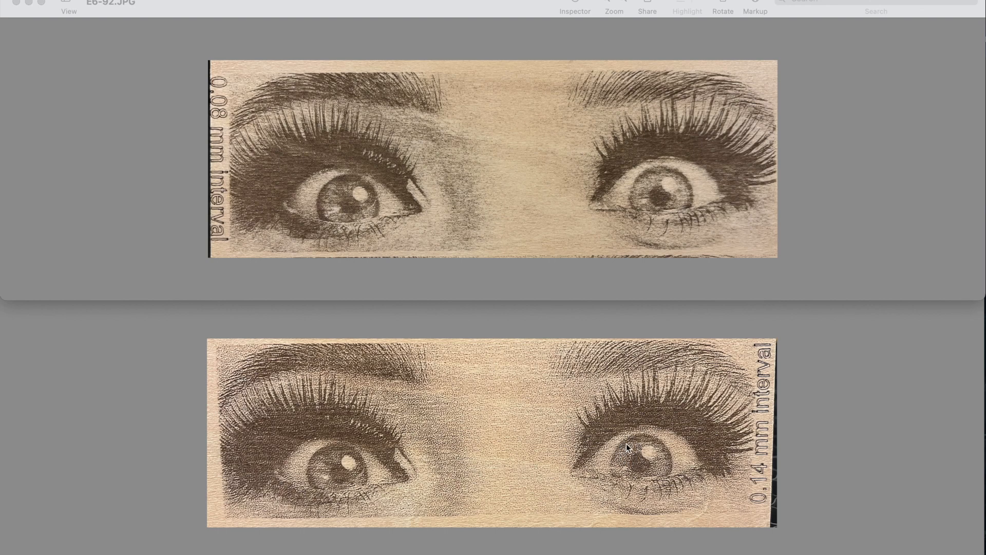
pyautogui.moveTo(230, 136)
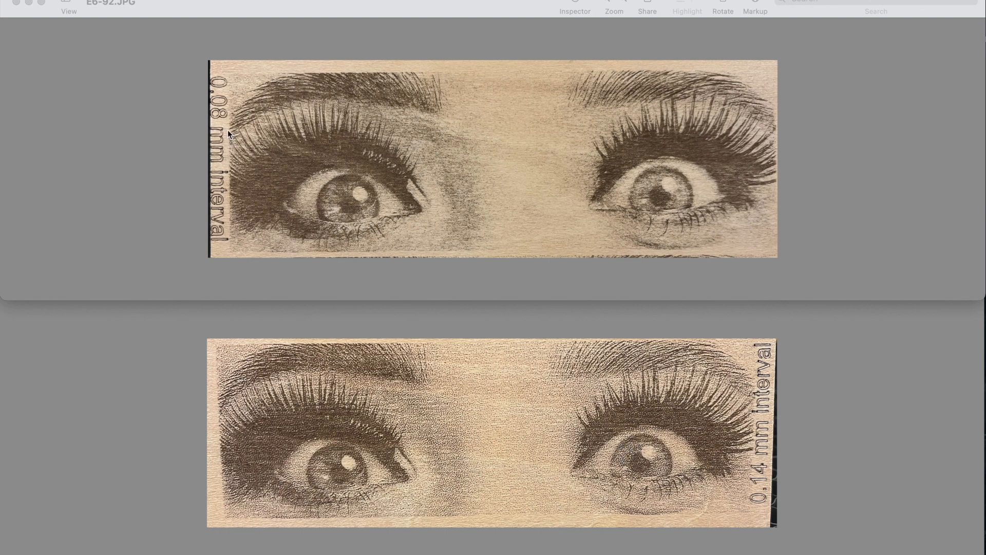
pyautogui.moveTo(335, 202)
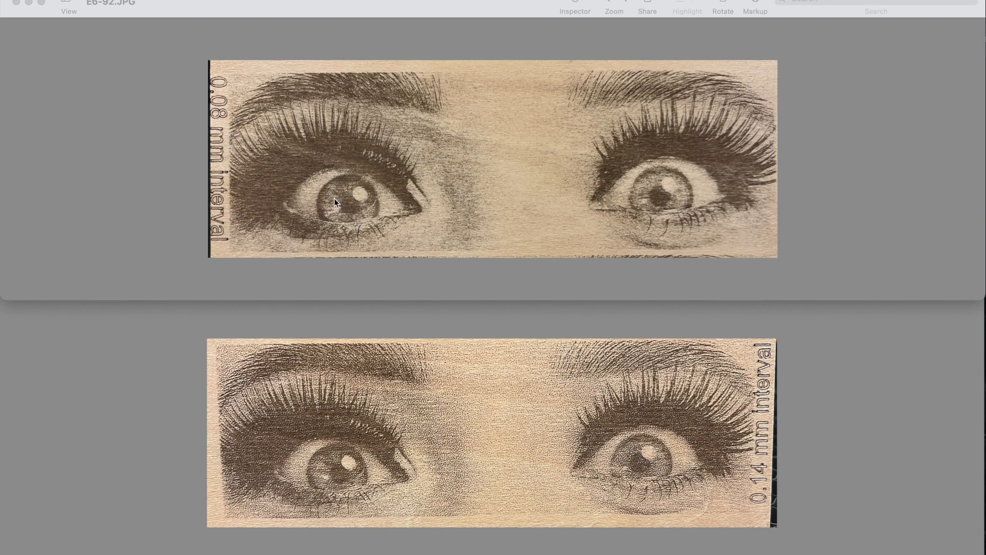
pyautogui.moveTo(341, 509)
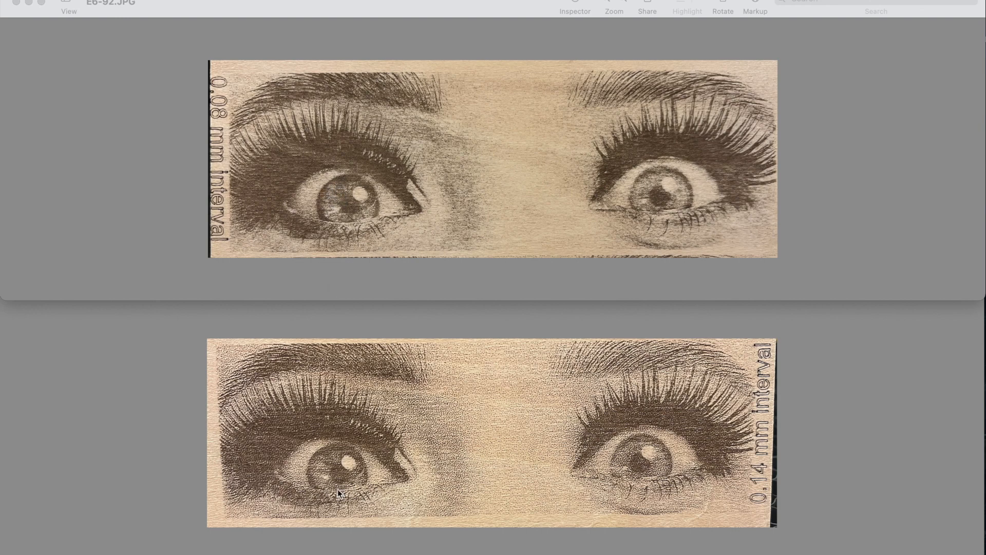
pyautogui.moveTo(331, 471)
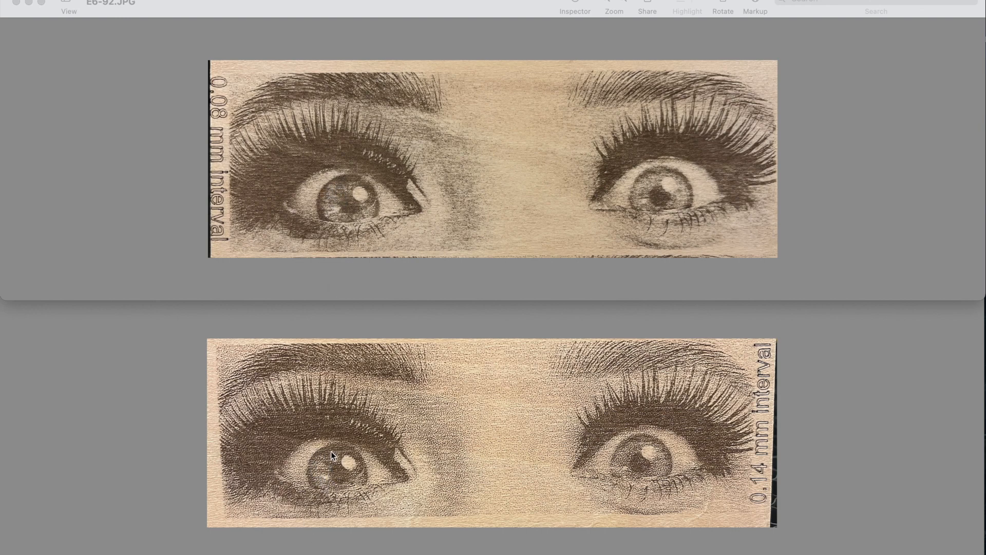
pyautogui.moveTo(333, 210)
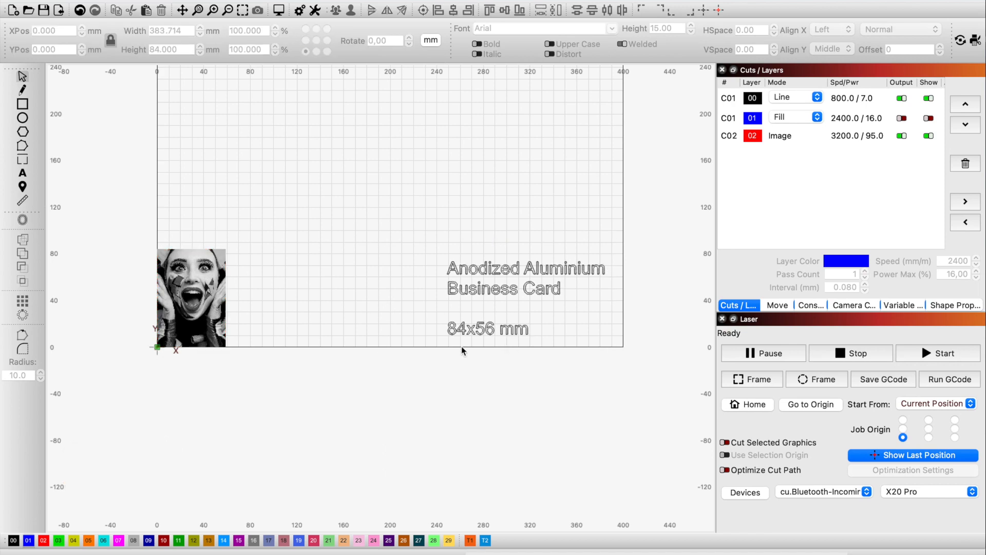
# Select the card portrait to view its 0.04 mm interval, 3200 mm/min, 95% power settings.
pyautogui.click(191, 298)
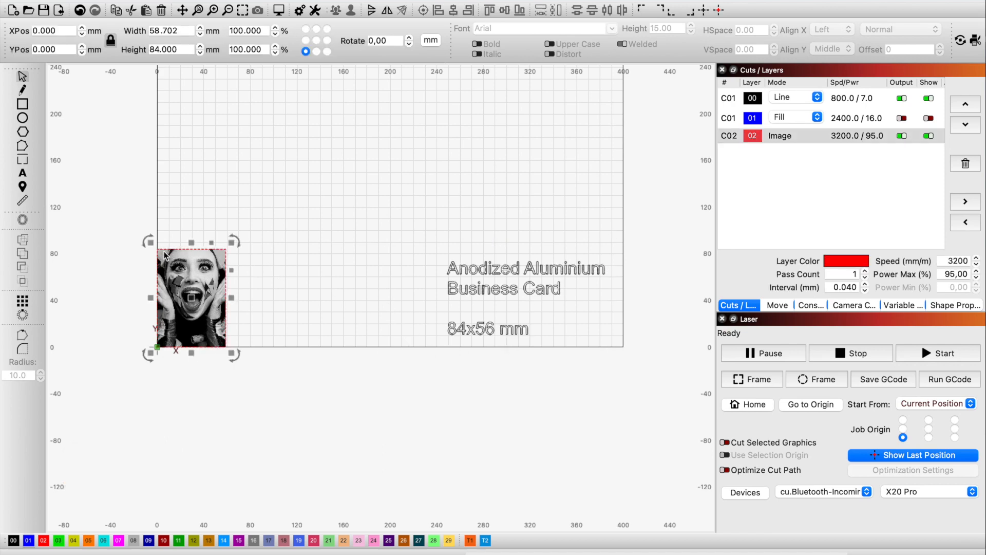
pyautogui.moveTo(169, 106)
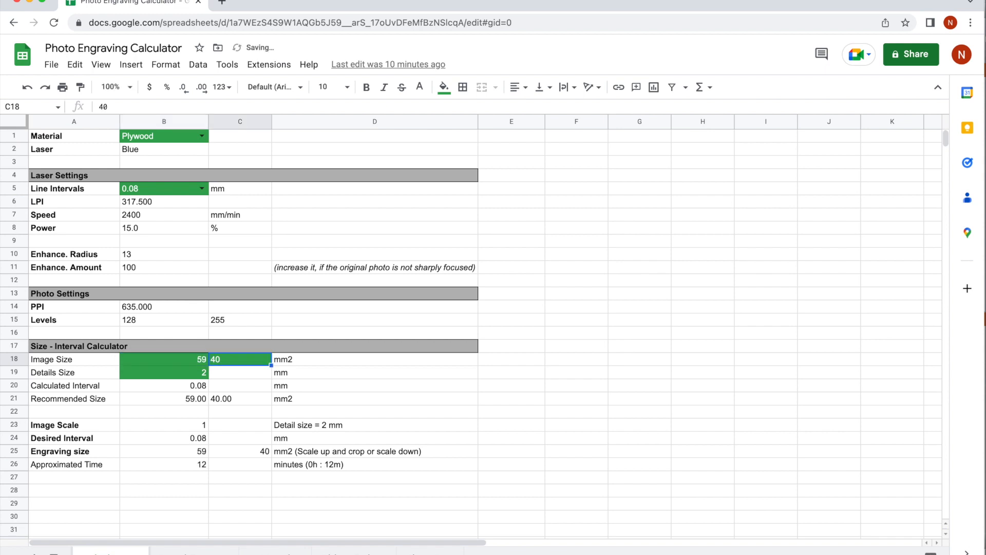
# Set the image height to 84 mm so the calculator uses the 59 × 84 mm portrait.
pyautogui.write('84')
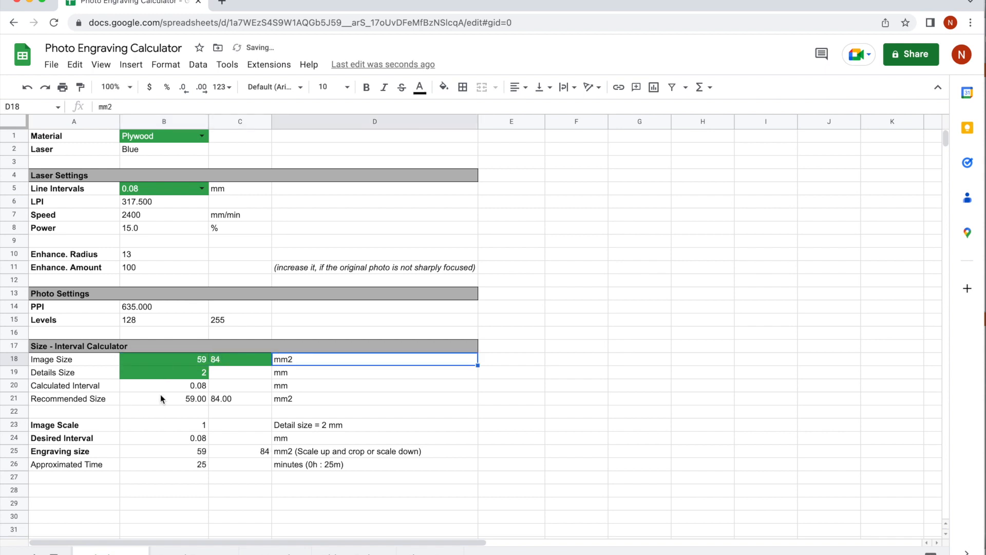
pyautogui.click(163, 373)
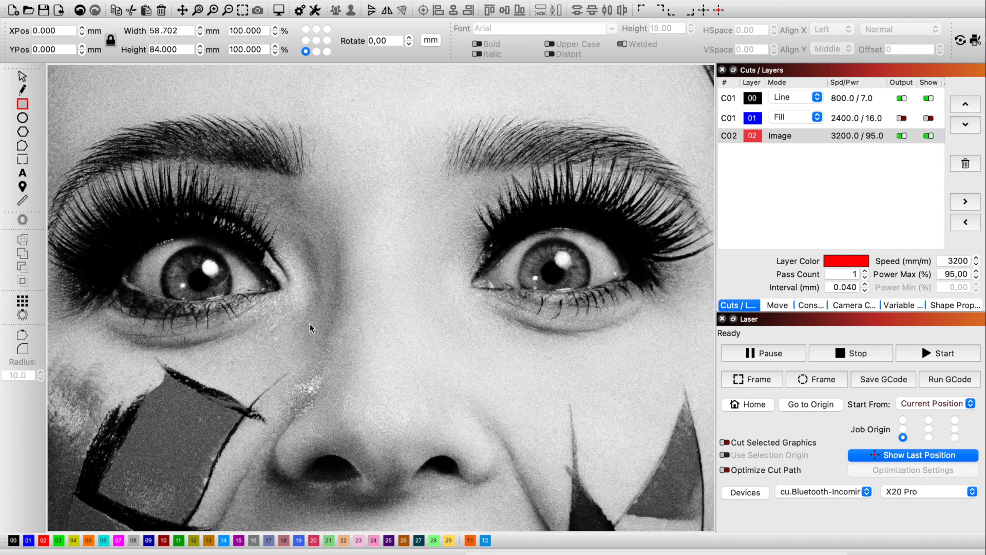
pyautogui.moveTo(175, 258); pyautogui.dragTo(192, 280)
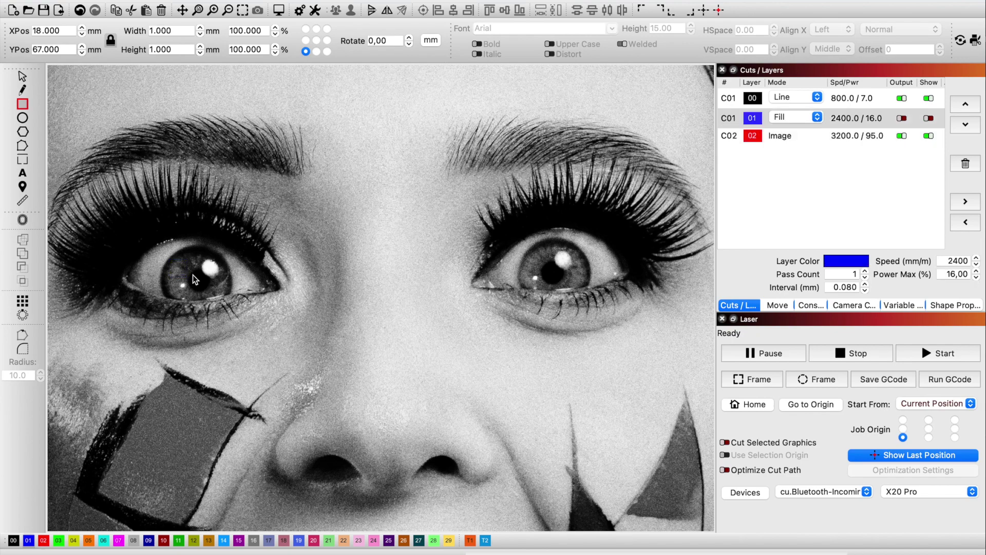
pyautogui.click(927, 119)
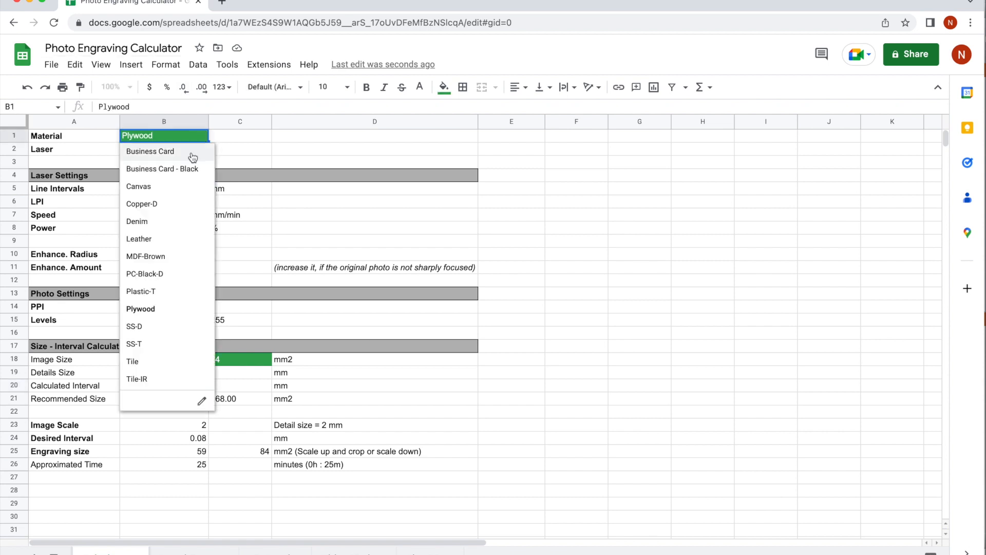
# Choose Business Card - Black as material and the recommended 0.04 mm line interval.
pyautogui.click(150, 151)
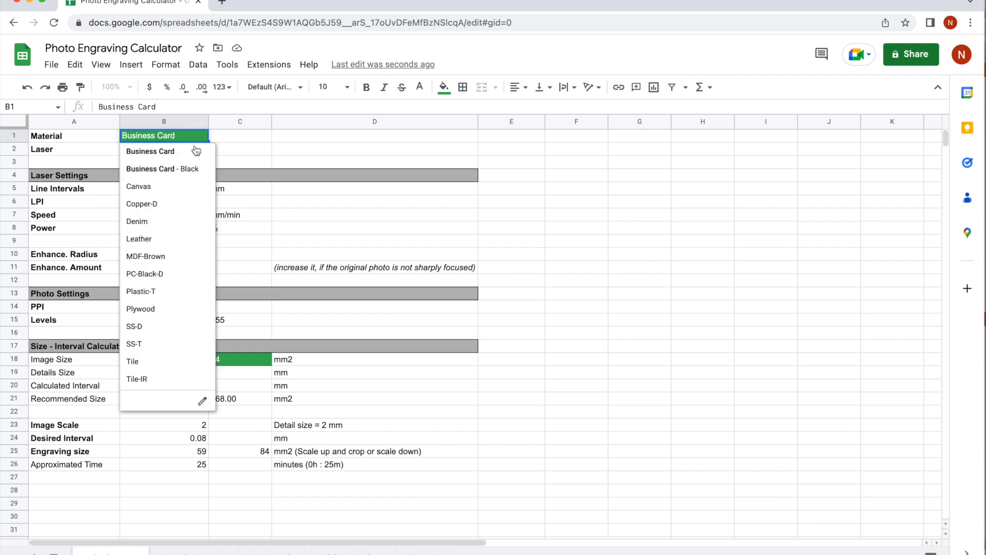
pyautogui.click(162, 168)
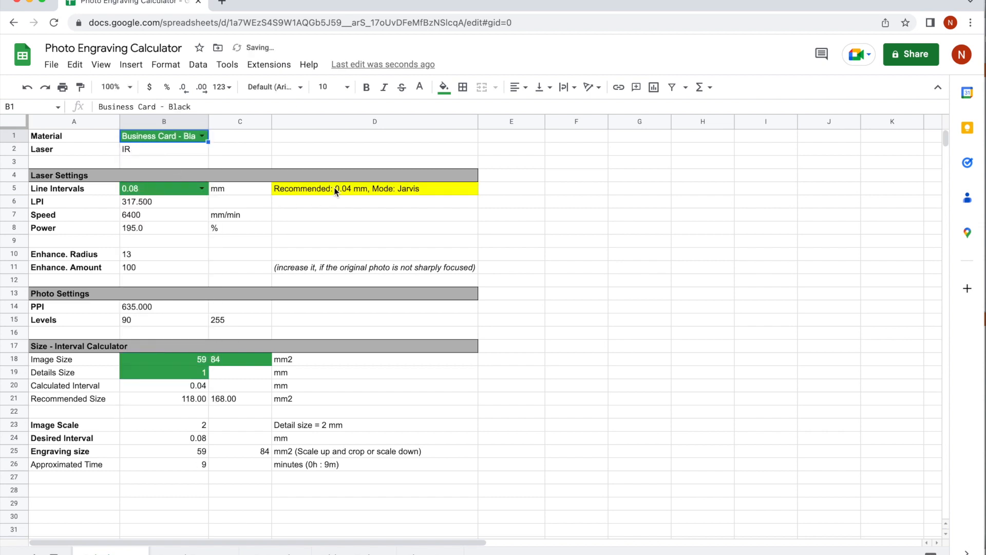
pyautogui.click(201, 189)
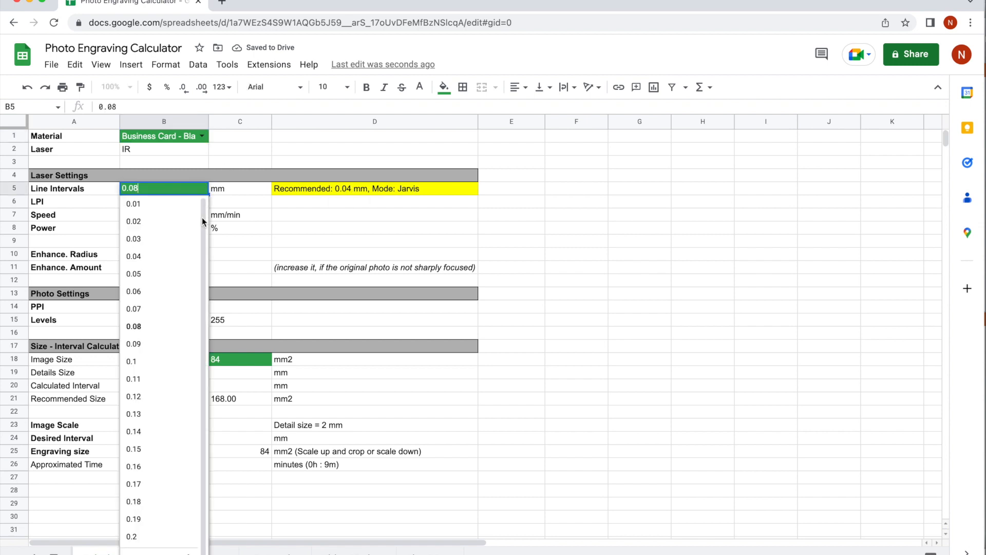
pyautogui.click(131, 256)
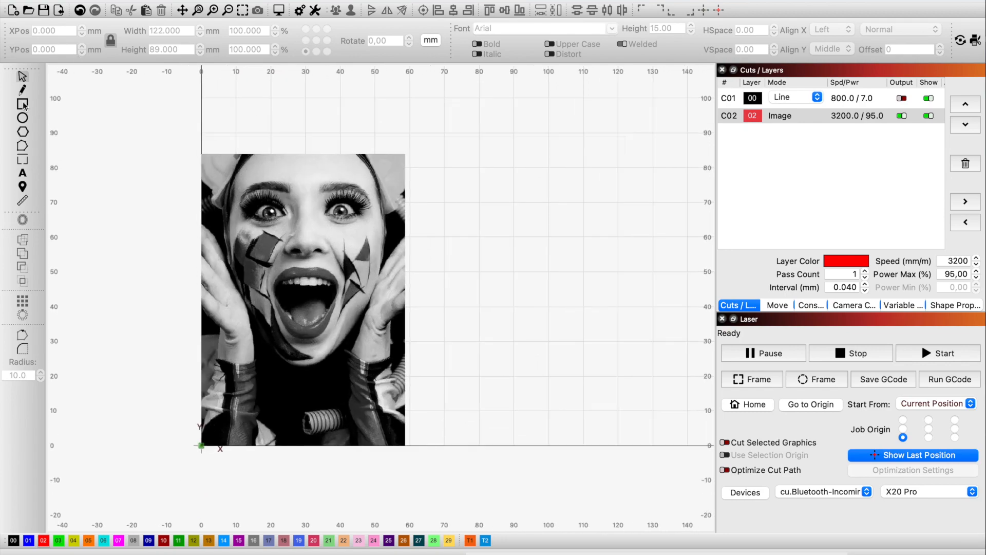
# Draw a thin 122 × 5.5 mm rectangle above the portrait on a new fill layer.
pyautogui.moveTo(202, 107); pyautogui.dragTo(534, 131)
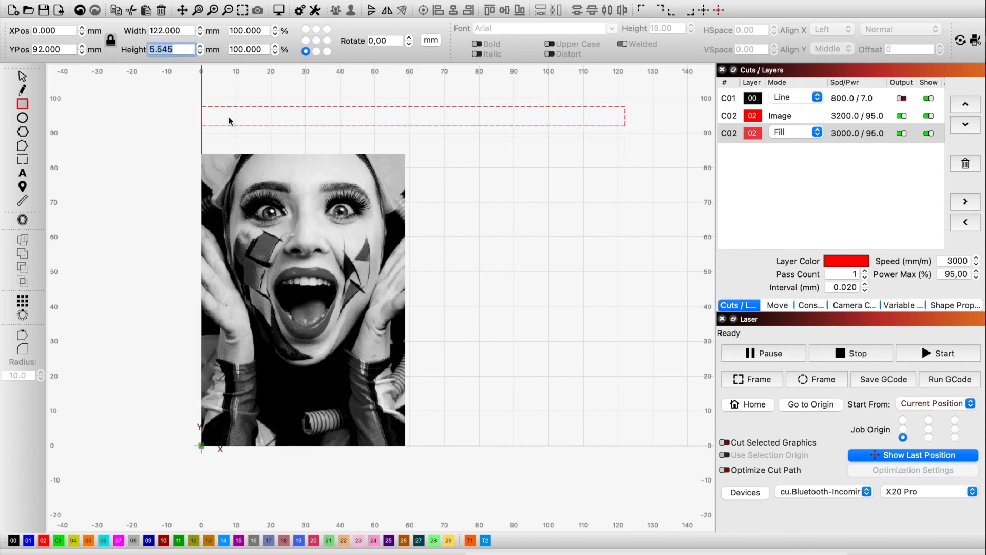
pyautogui.moveTo(298, 279)
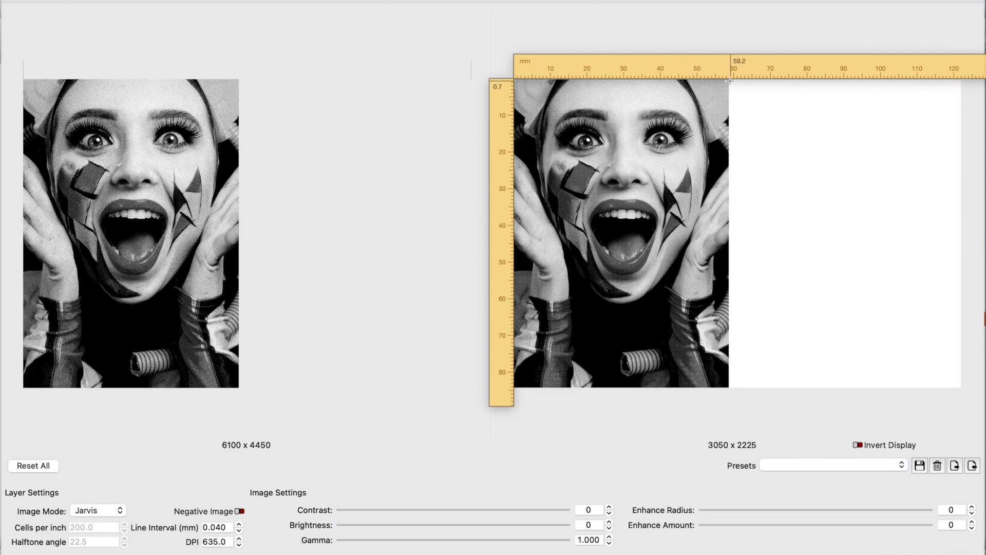
pyautogui.moveTo(665, 361)
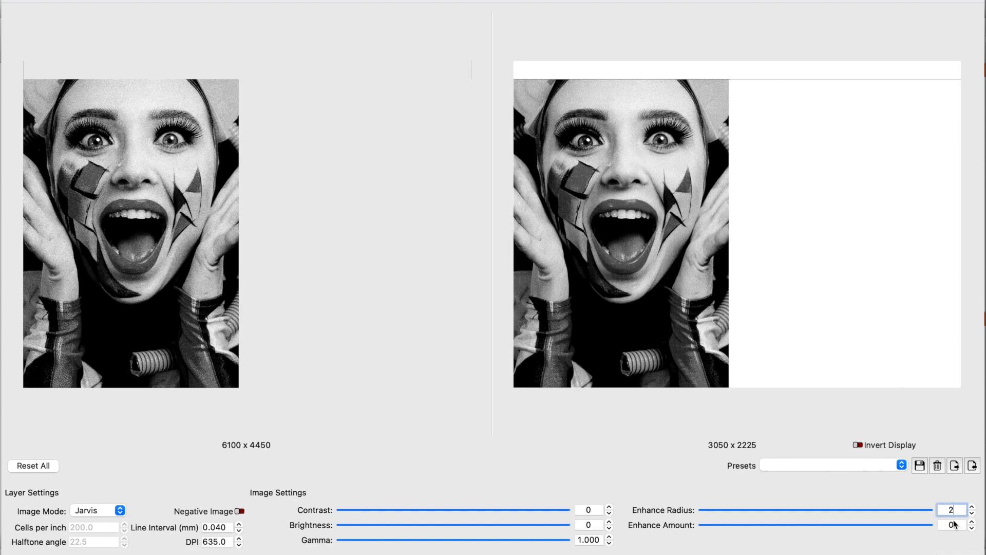
# Set the photo's Enhance Radius to 25 and Enhance Amount to 110.
pyautogui.write('25')
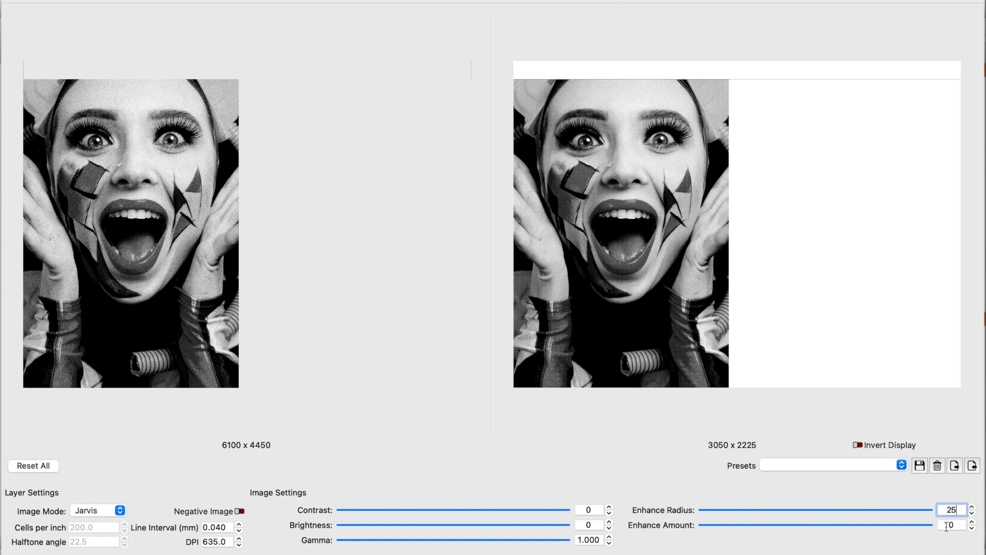
pyautogui.write('110')
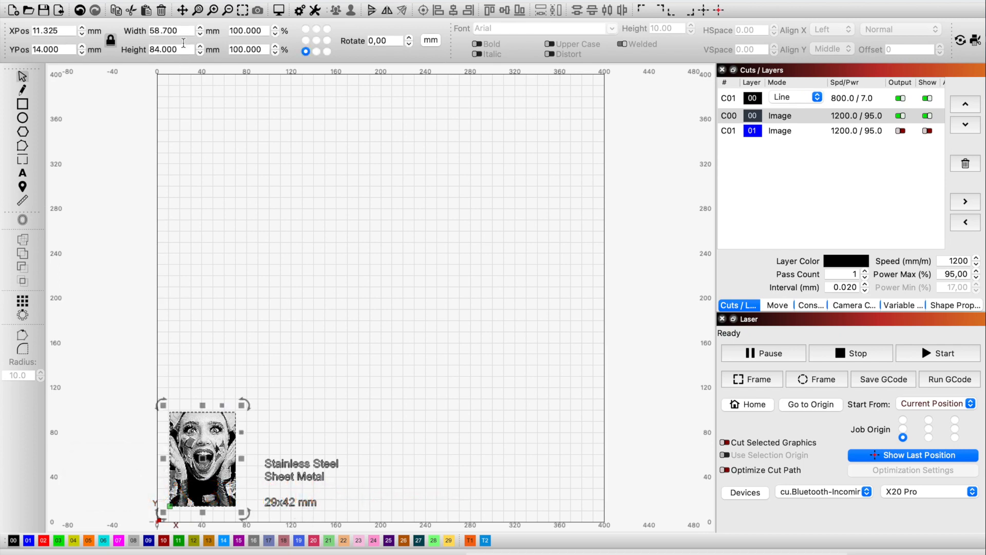
# Select the small photo in the Stainless Steel project to read its 29 × 42 mm size.
pyautogui.click(170, 49)
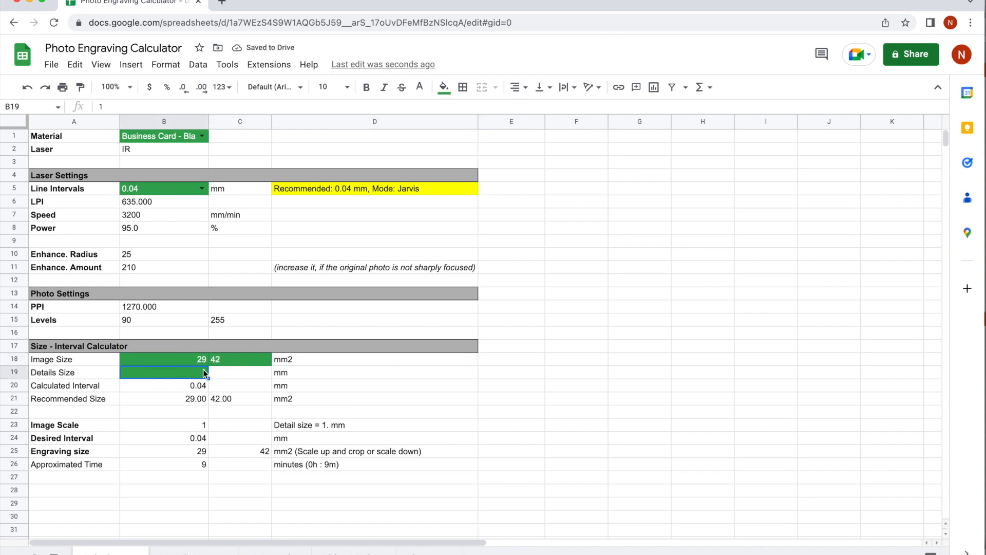
# Enter a details size of 0.5 mm, dropping the calculated interval to 0.02 mm.
pyautogui.write('0.5')
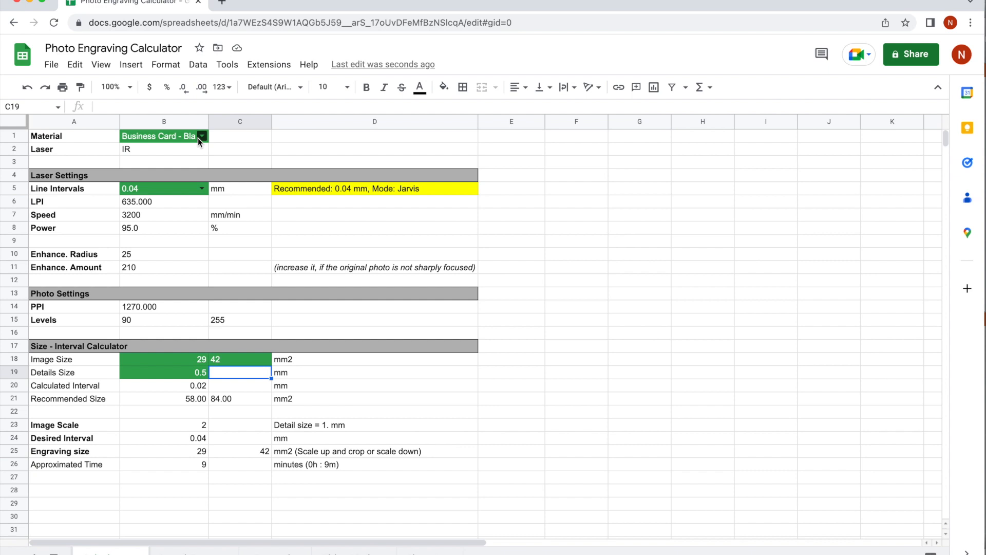
# Choose SS-D as the material and the recommended 0.02 mm line interval.
pyautogui.click(202, 136)
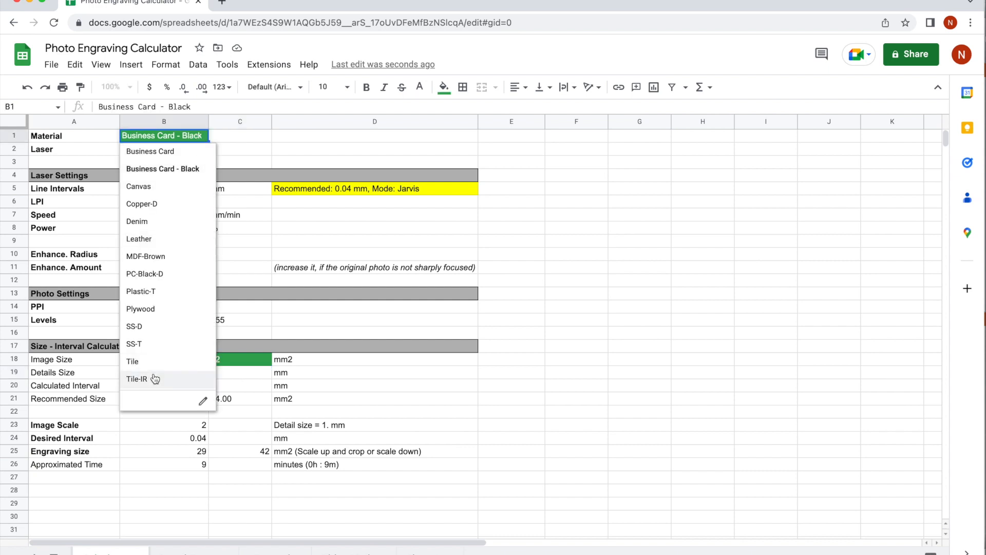
pyautogui.click(134, 327)
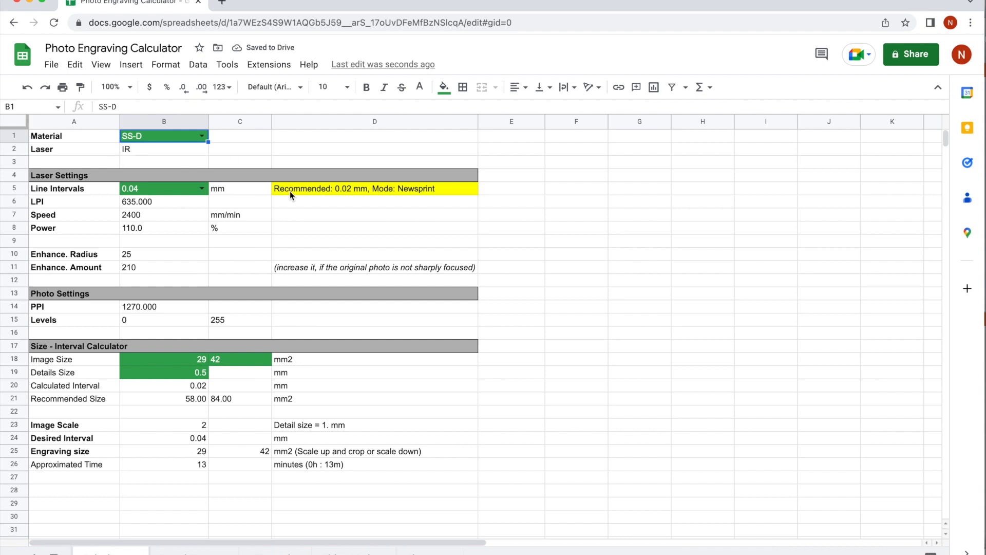
pyautogui.moveTo(438, 195)
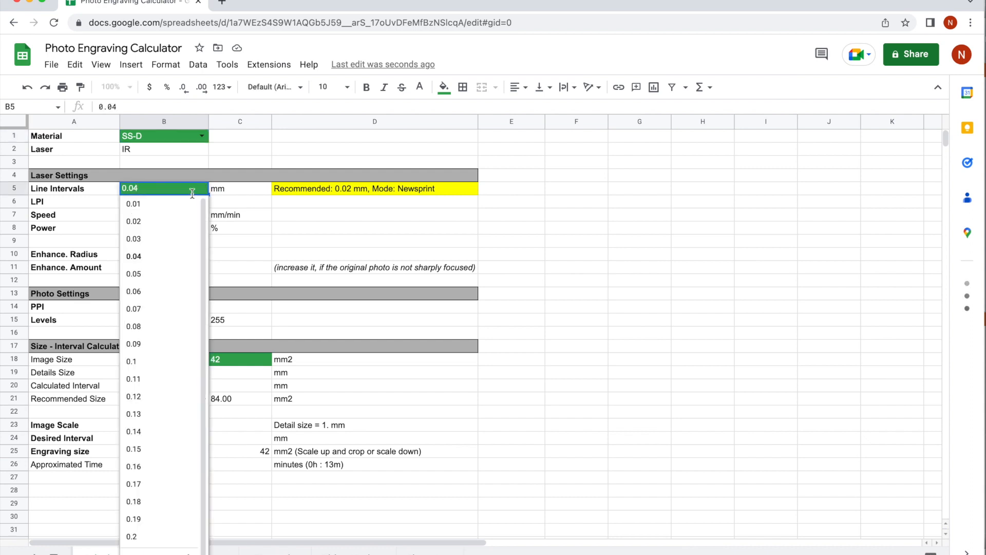
pyautogui.click(134, 221)
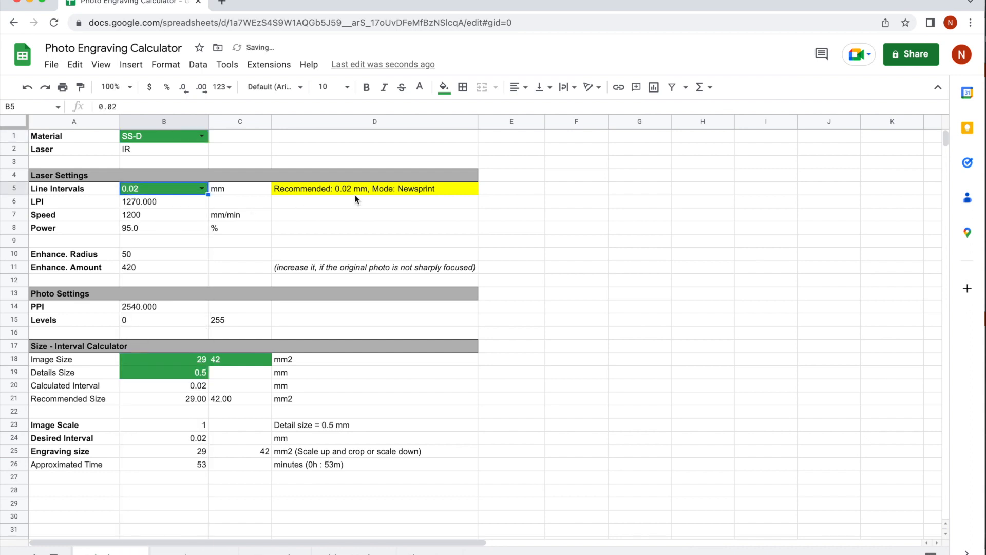
pyautogui.moveTo(309, 207)
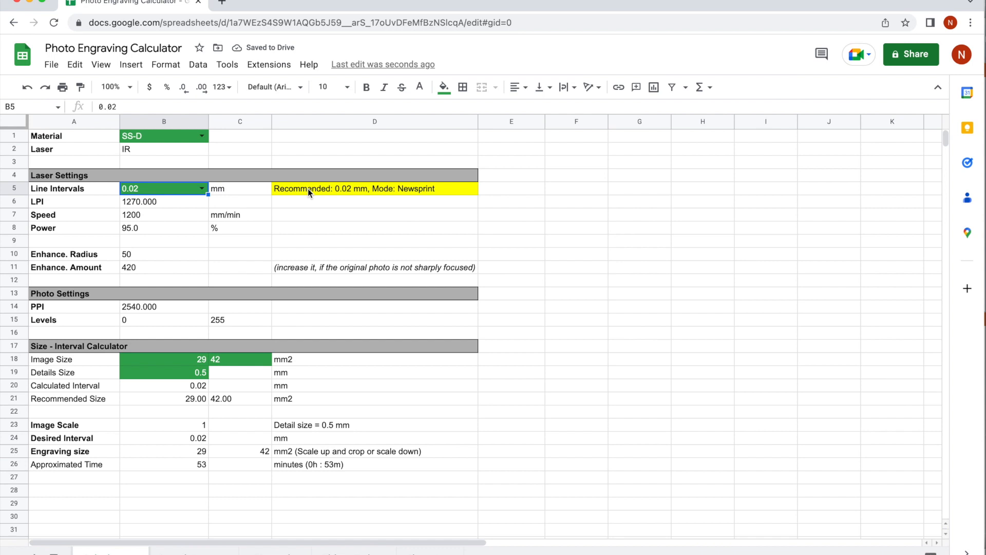
pyautogui.moveTo(128, 226)
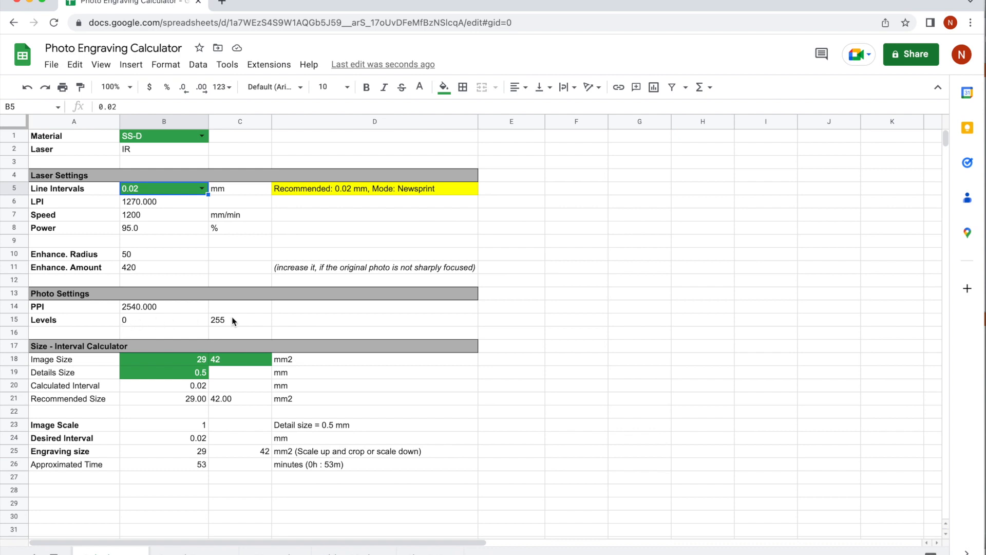
pyautogui.moveTo(108, 314)
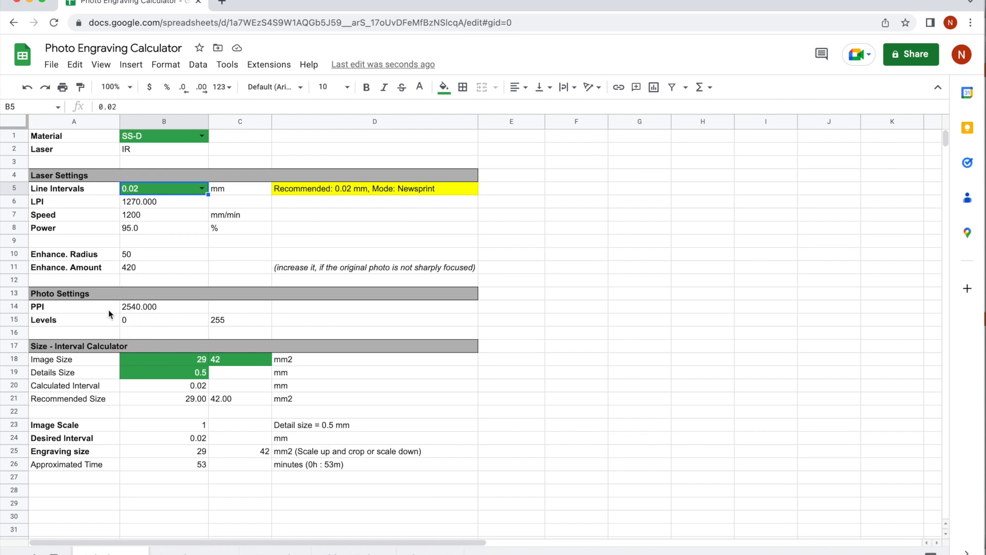
pyautogui.moveTo(197, 422)
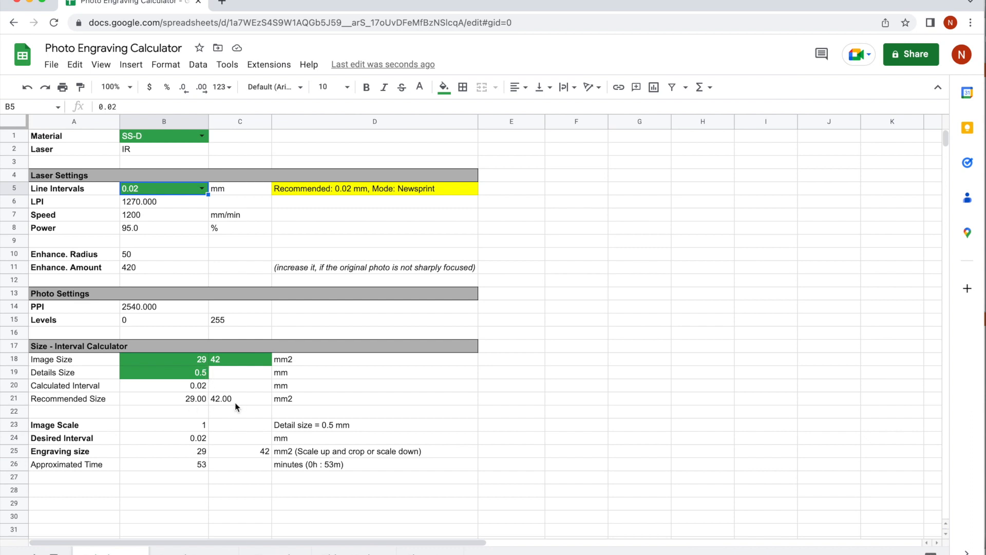
# Inspect the Image Scale formula cells below the interval settings.
pyautogui.click(163, 425)
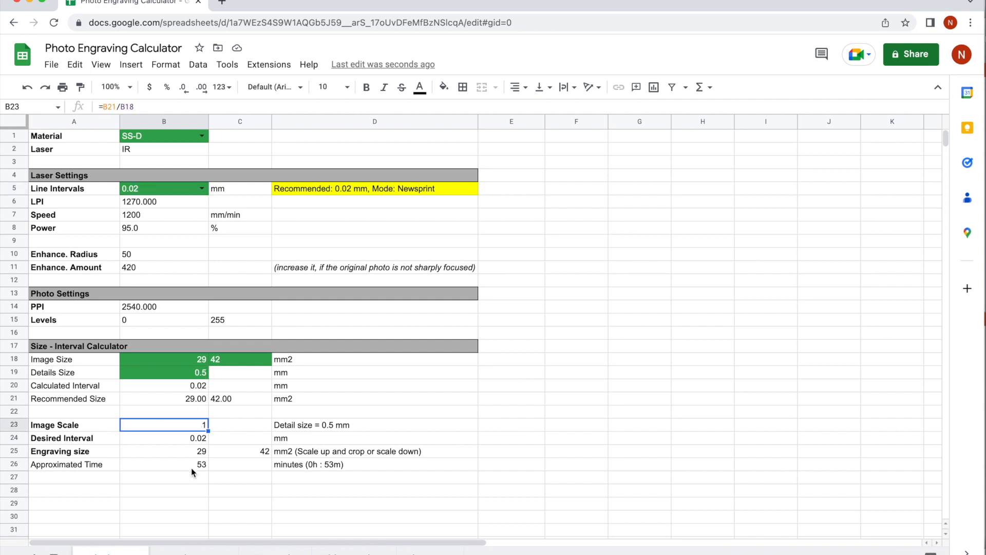
pyautogui.click(163, 464)
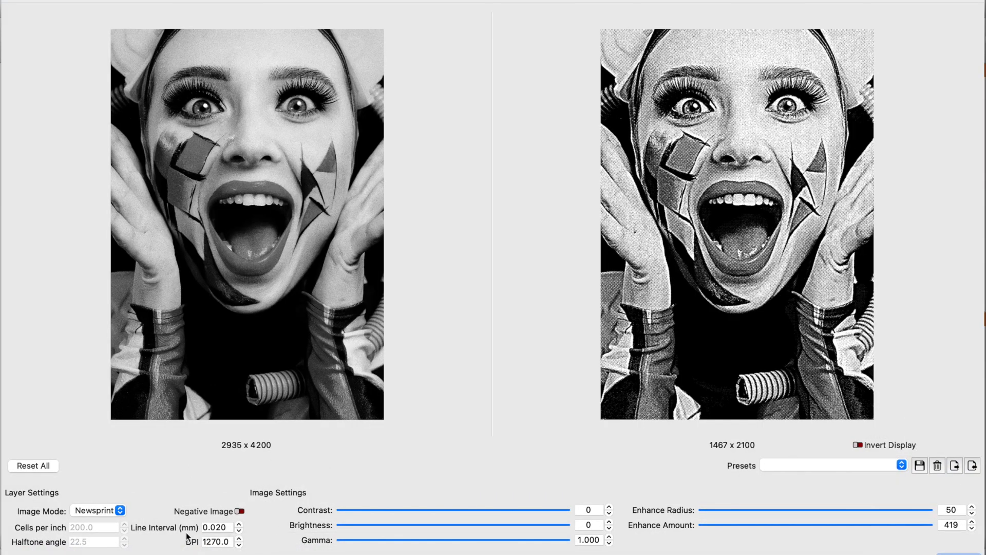
pyautogui.moveTo(211, 553)
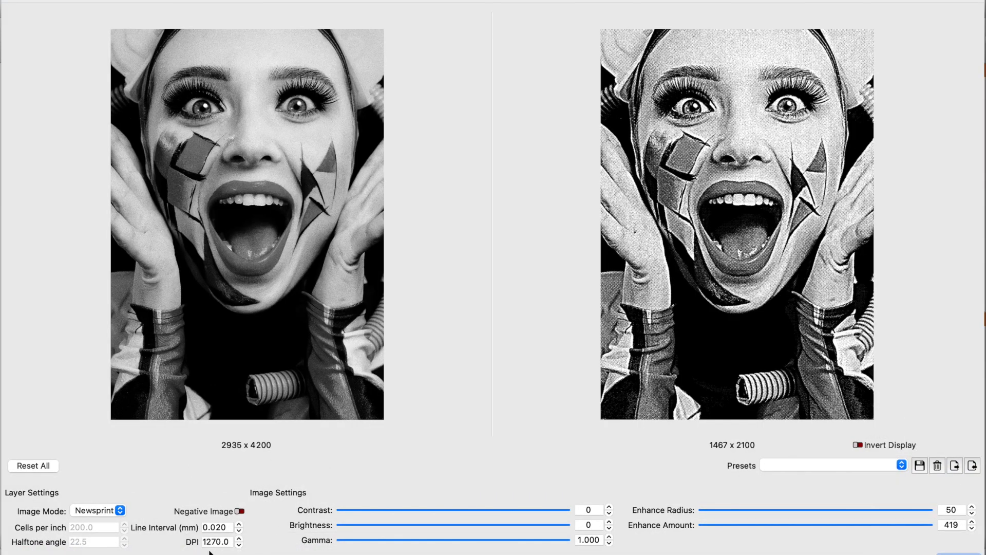